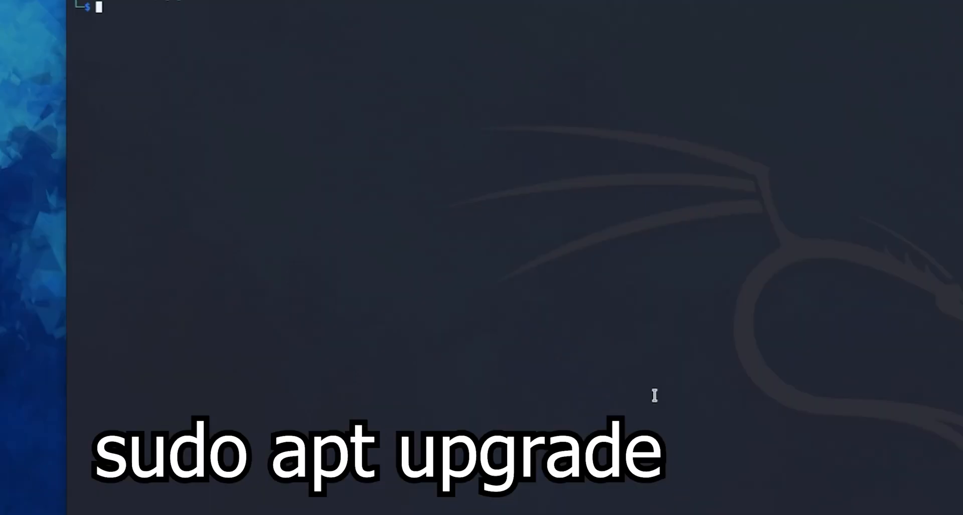
Run sudo apt upgrade and enter the sudo password to reach the 481-package prompt.
text(sudo apt upgrade)
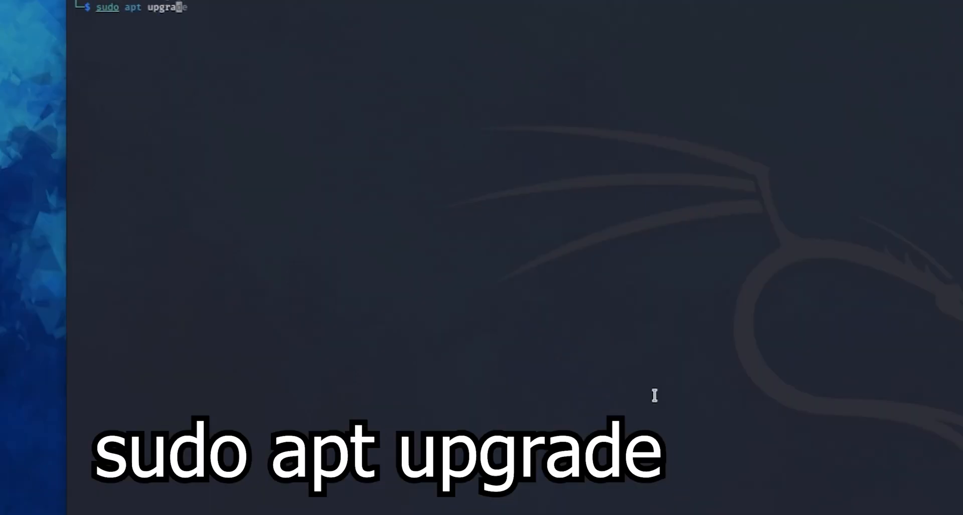
key(Return)
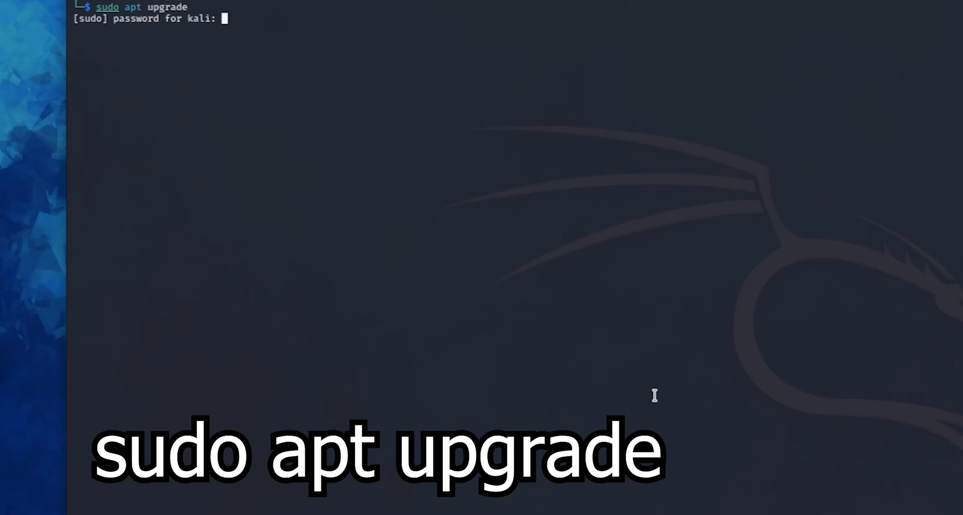
key(Return)
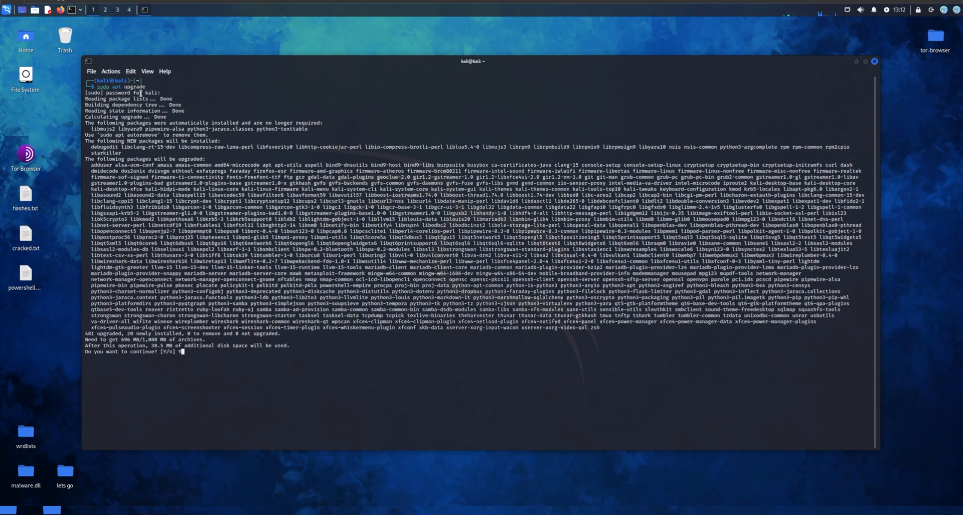
mouse_move(327, 357)
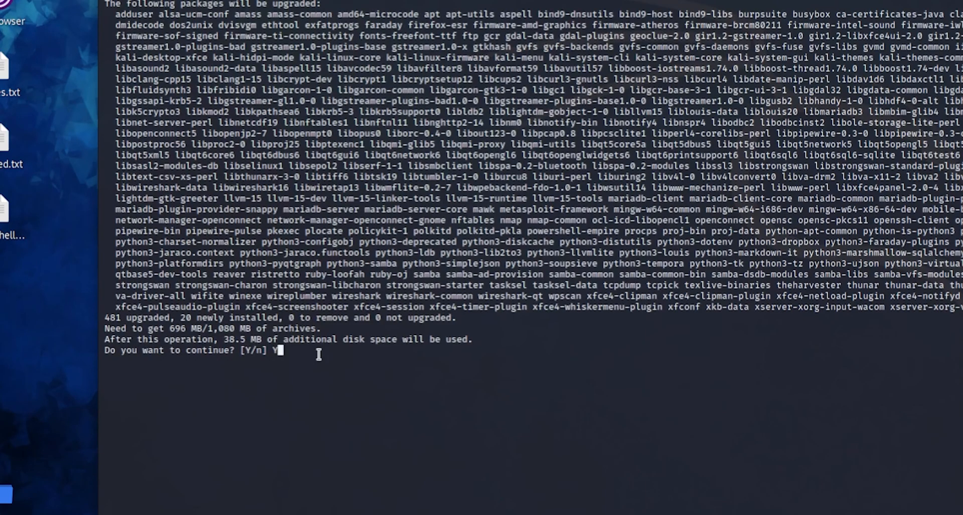
Confirm the upgrade and scroll through downloads showing 404 Not Found errors.
key(Return)
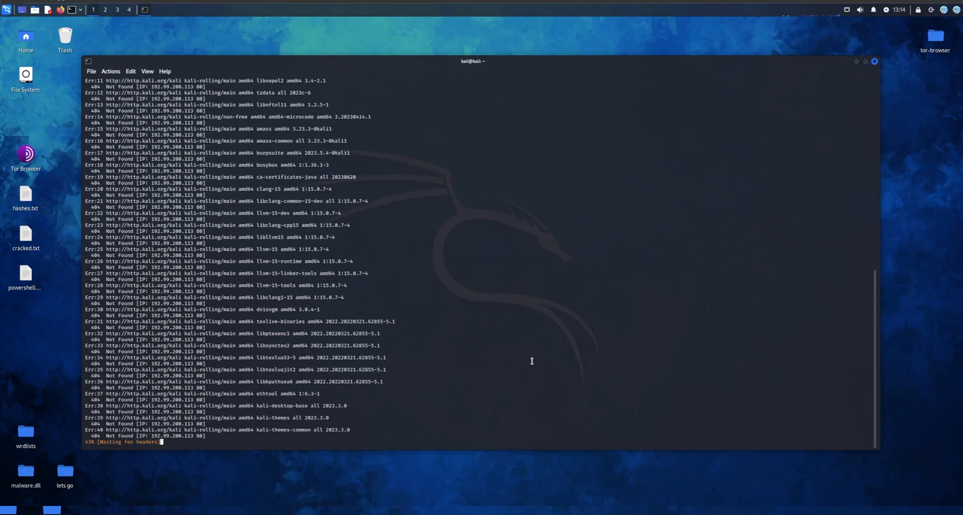
scroll(down, 3)
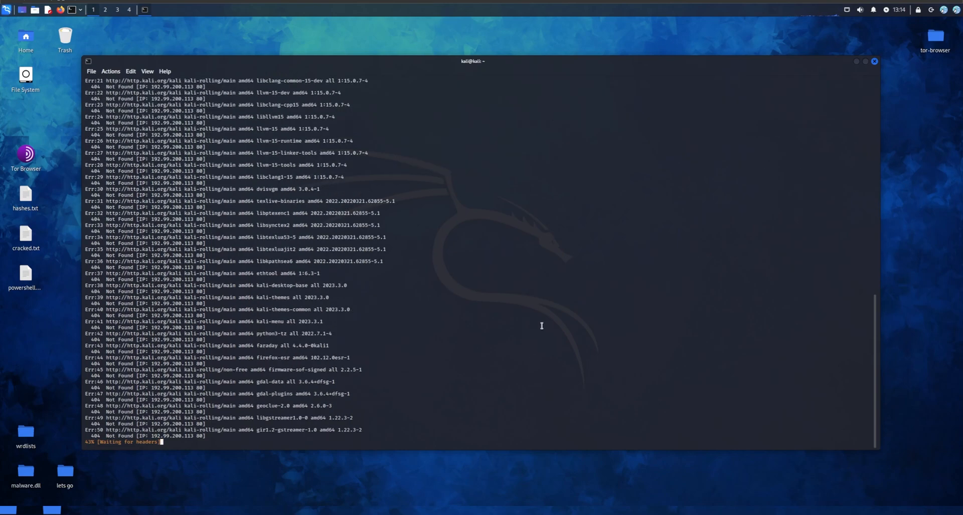
mouse_move(801, 116)
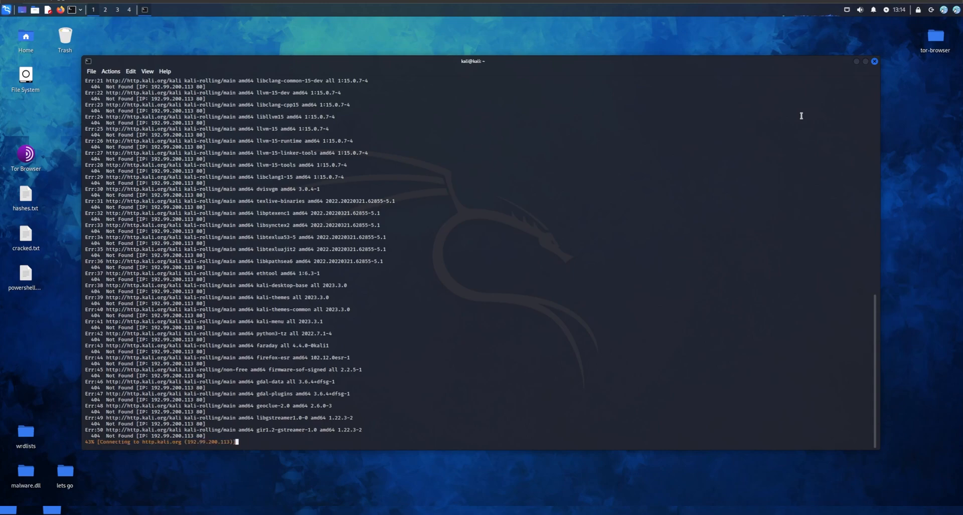
mouse_move(688, 166)
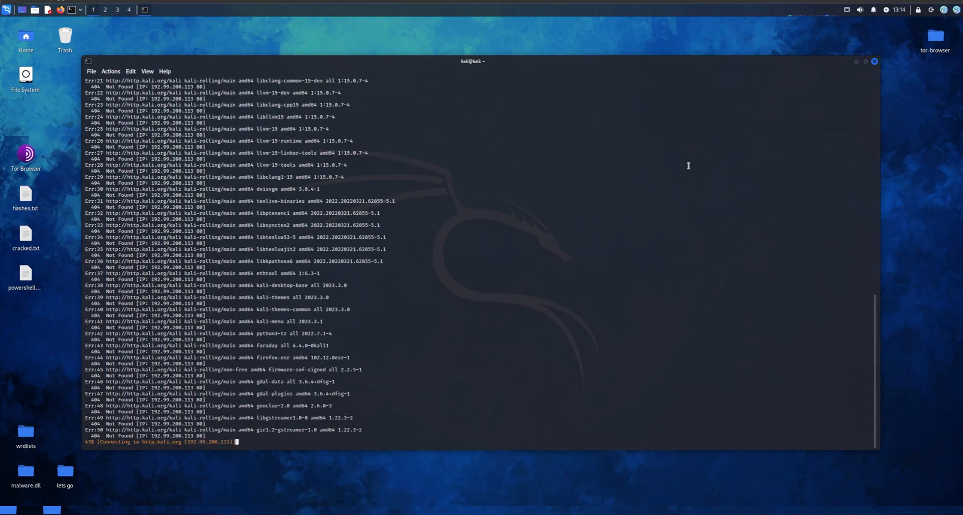
mouse_move(868, 66)
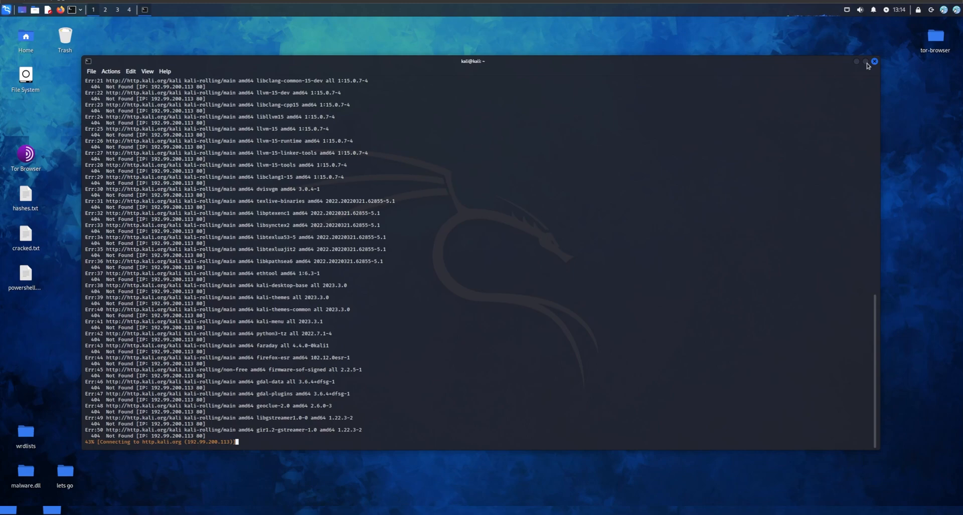
Minimize the terminal and open VMware's Virtual Machine Settings dialog.
click(873, 61)
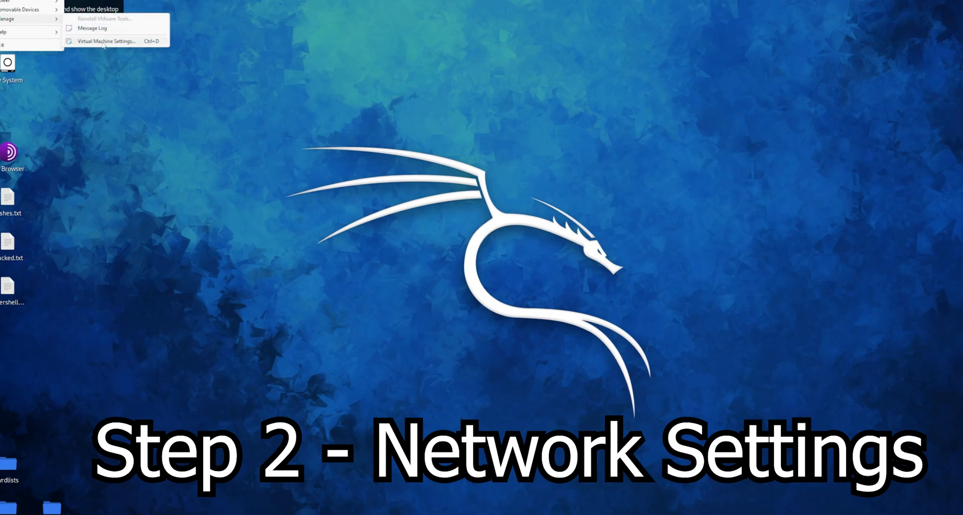
click(106, 41)
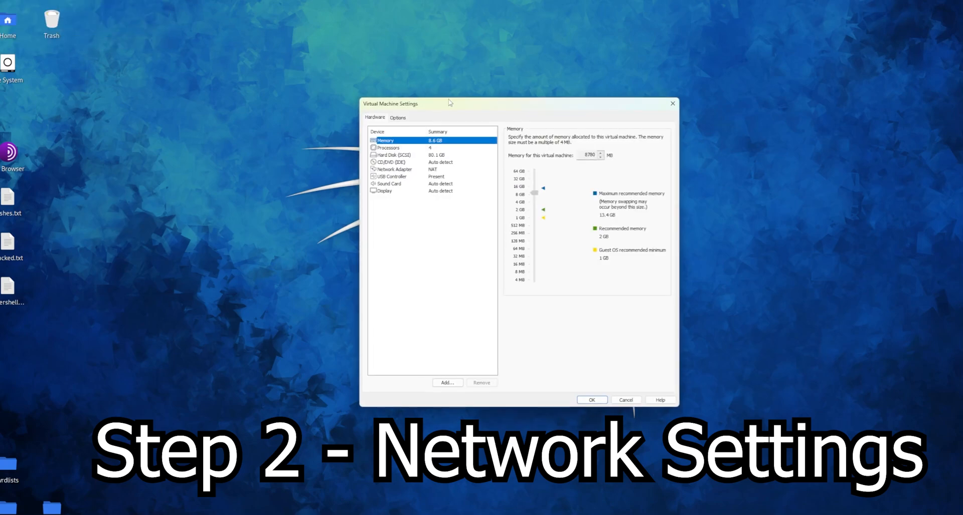
mouse_move(416, 170)
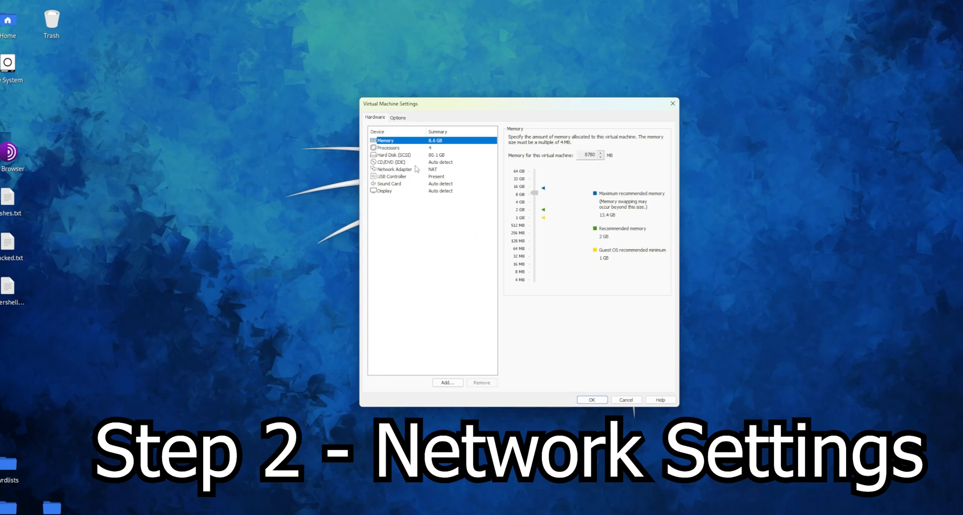
mouse_move(398, 170)
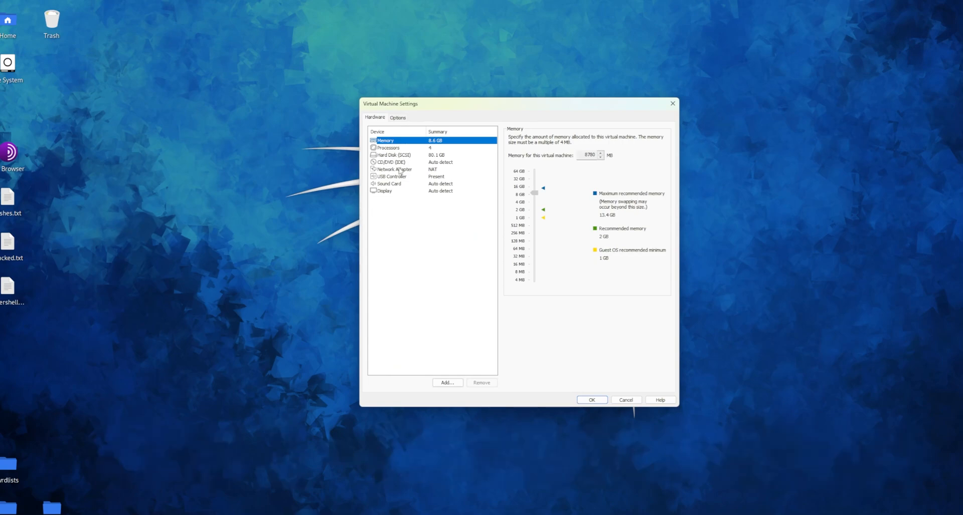
Select Network Adapter to show its NAT connection settings.
click(393, 169)
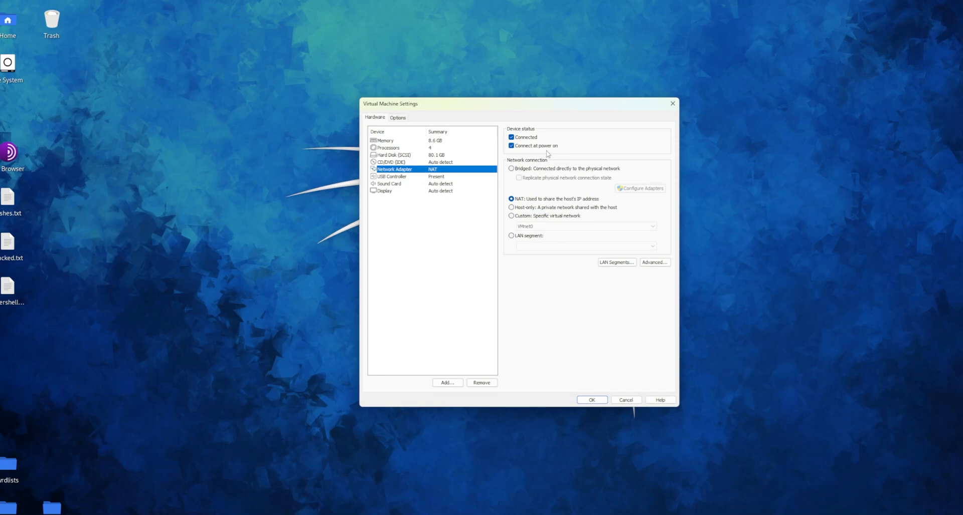
mouse_move(547, 175)
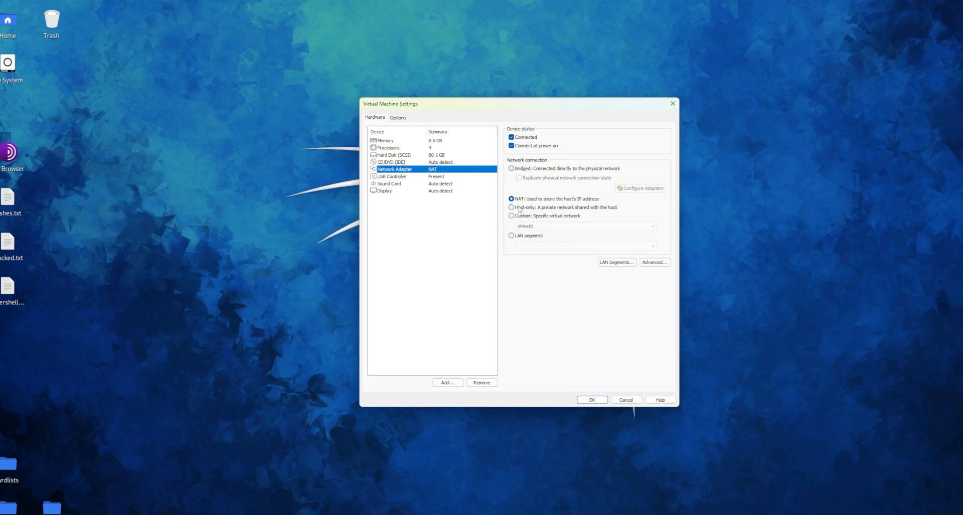
mouse_move(517, 219)
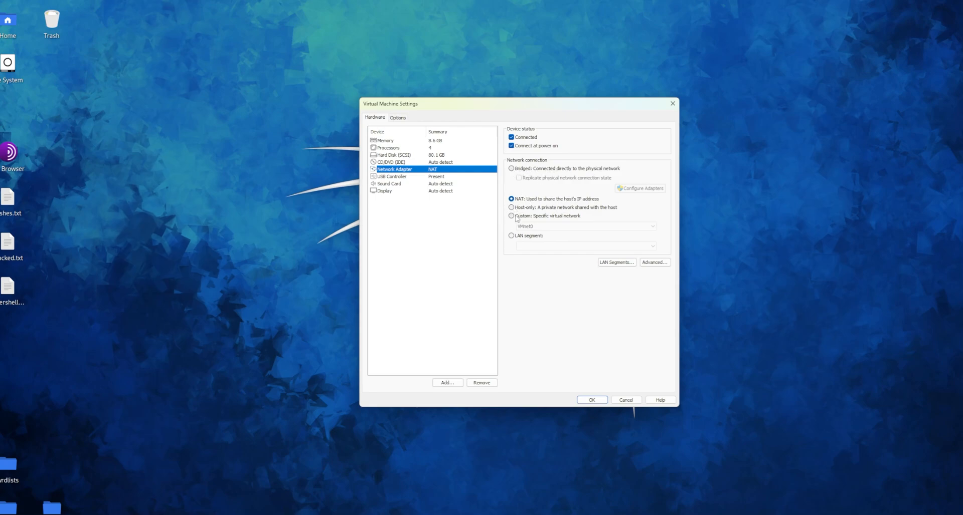
mouse_move(568, 186)
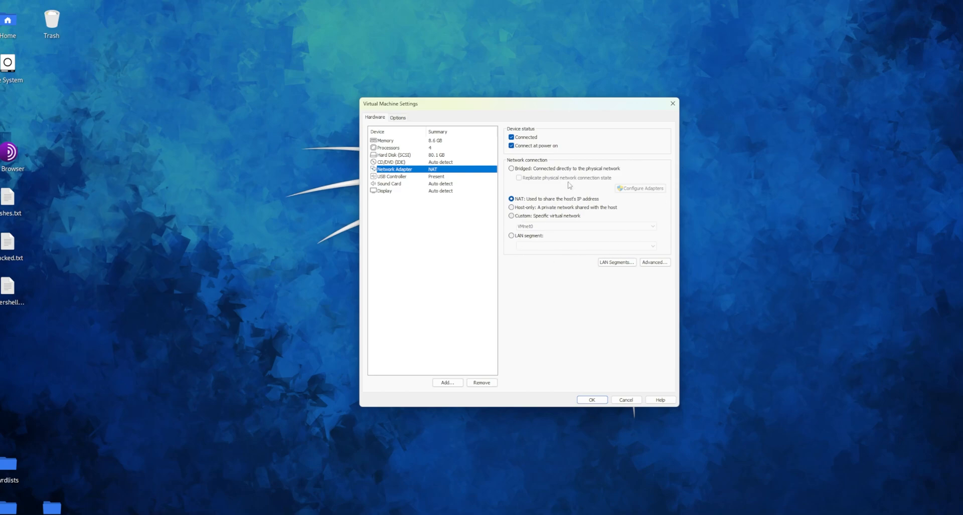
mouse_move(533, 190)
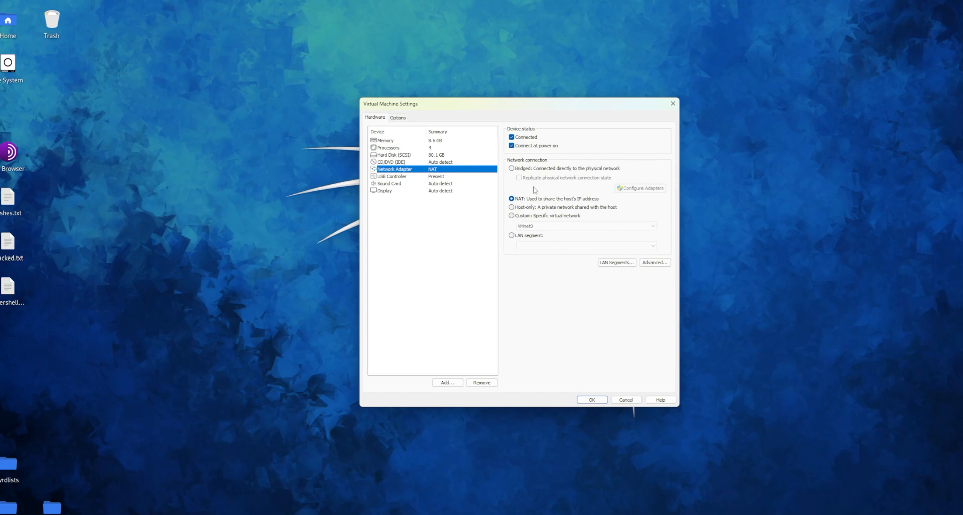
mouse_move(477, 158)
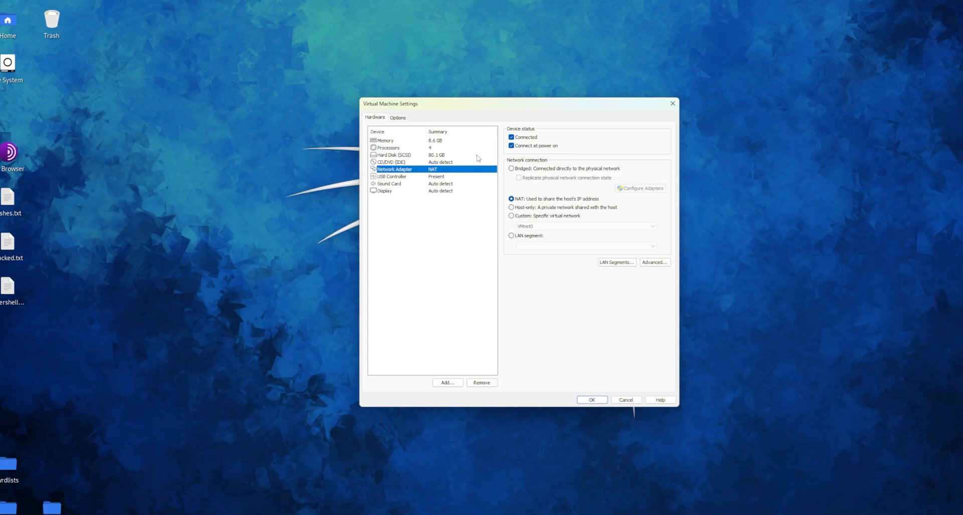
mouse_move(553, 184)
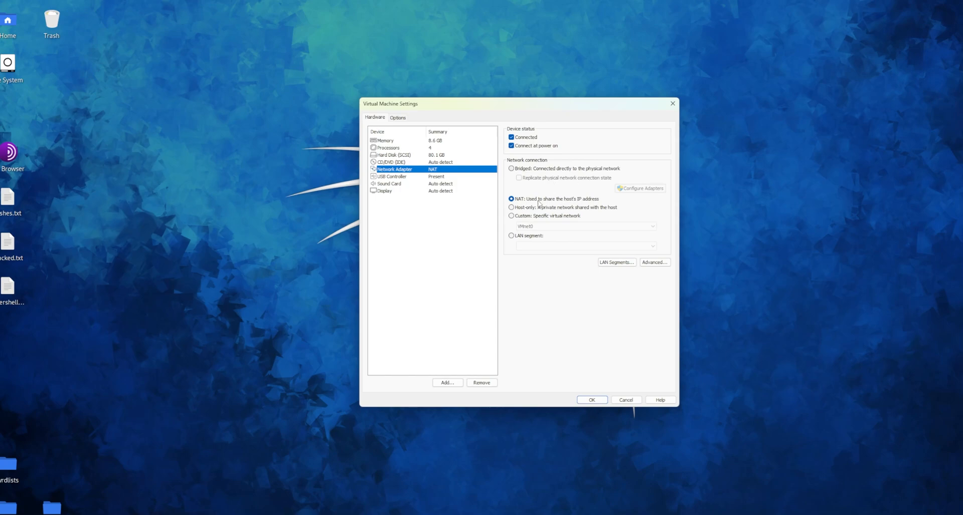
mouse_move(586, 206)
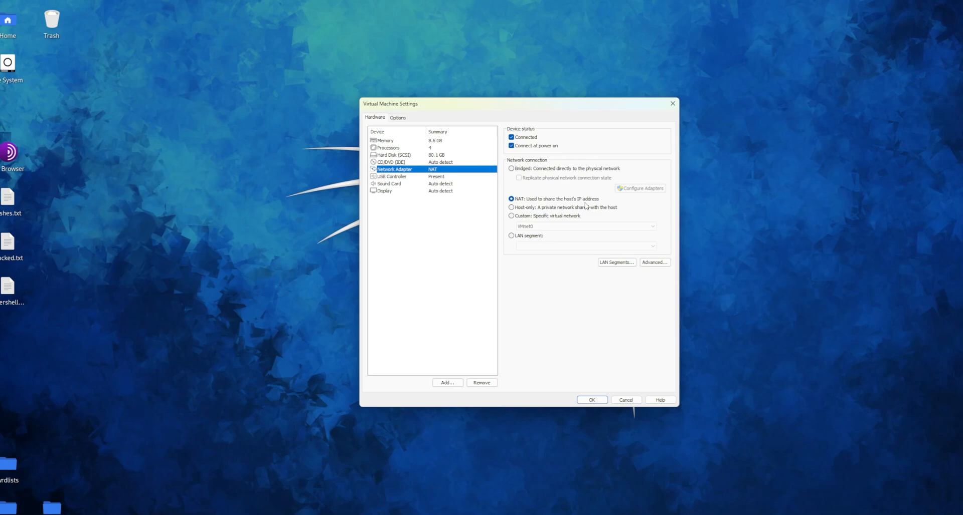
mouse_move(505, 205)
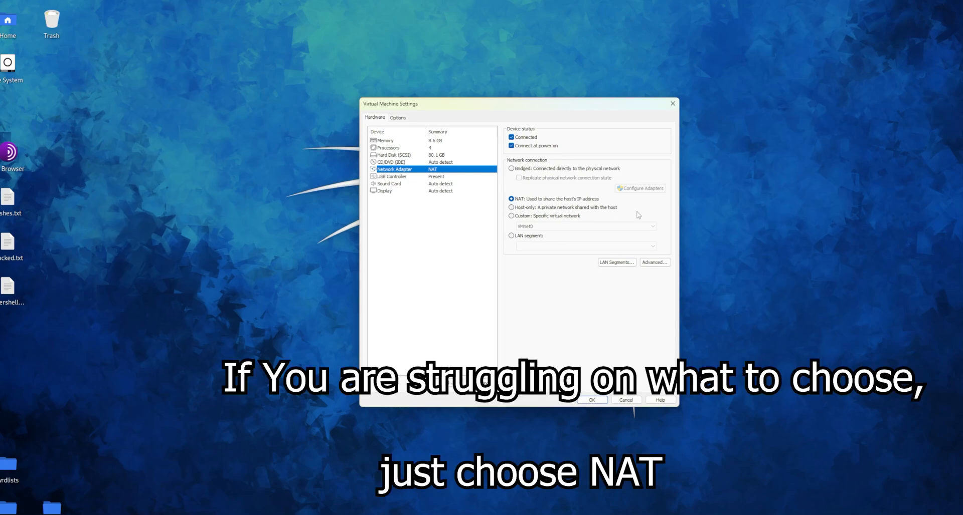
mouse_move(617, 215)
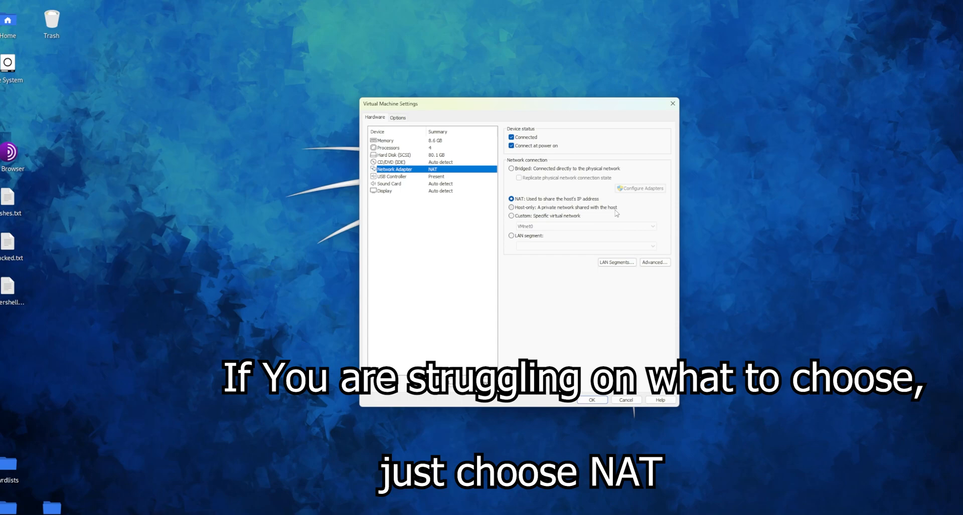
mouse_move(513, 222)
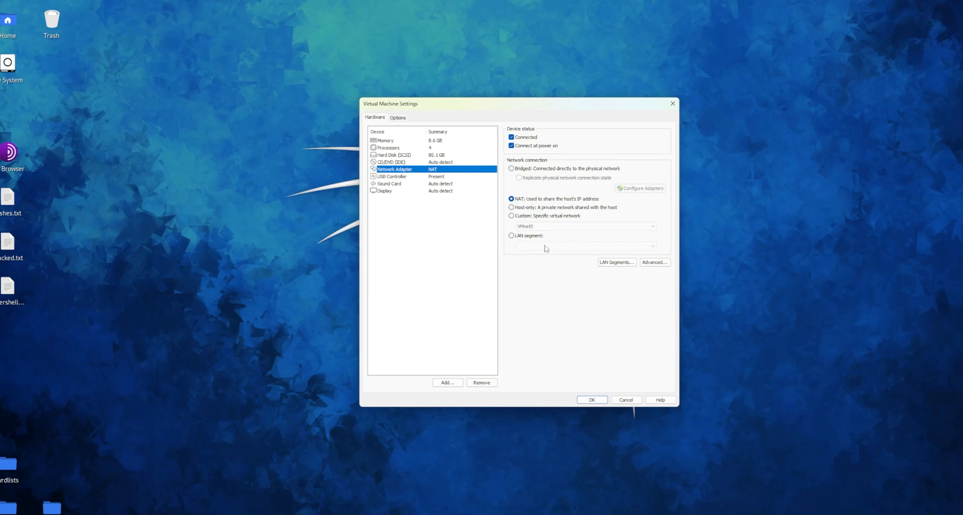
mouse_move(583, 220)
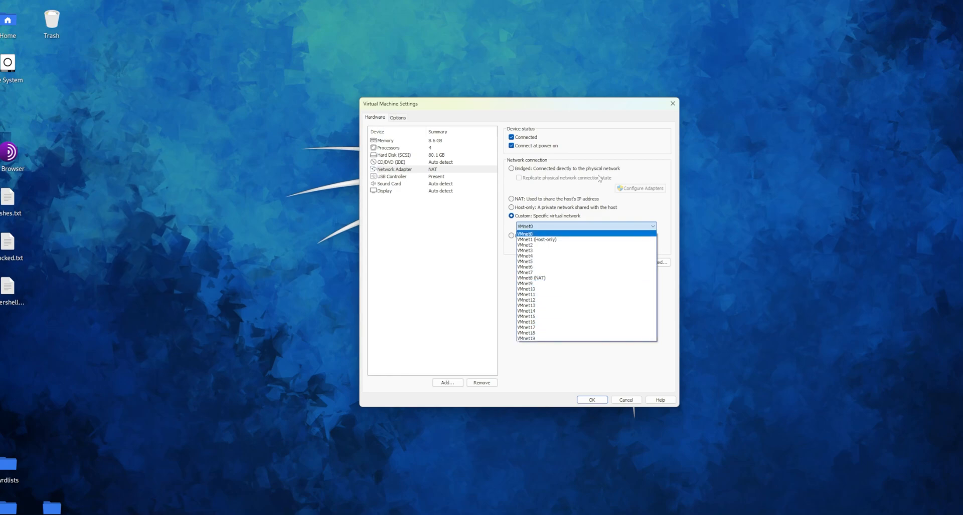
Set the network adapter's connection type back to NAT.
click(511, 200)
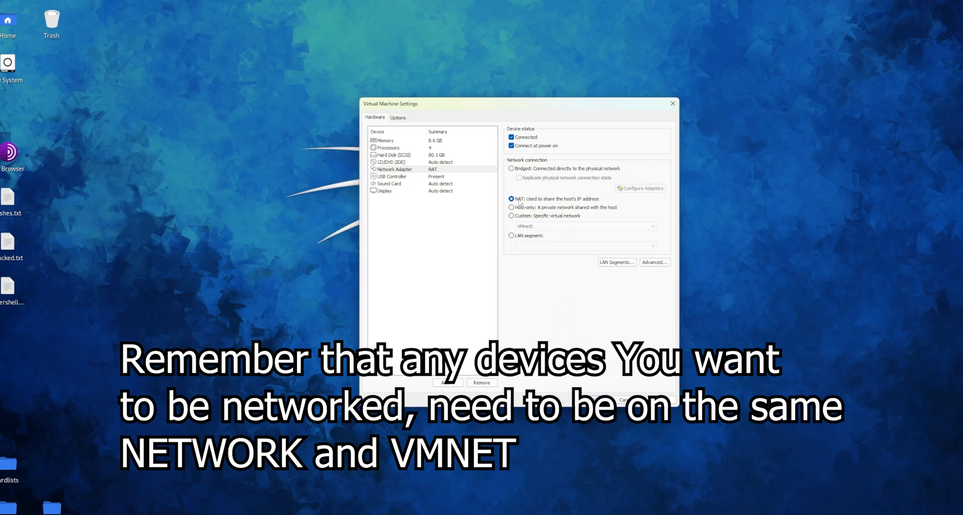
mouse_move(663, 185)
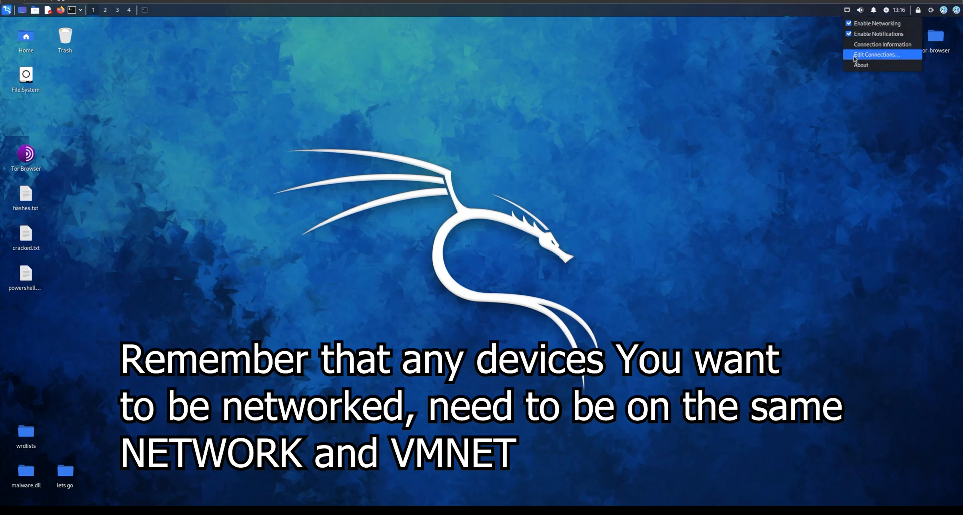
Open Ethernet (NAT) and keep its IPv4 method on Automatic (DHCP).
click(875, 54)
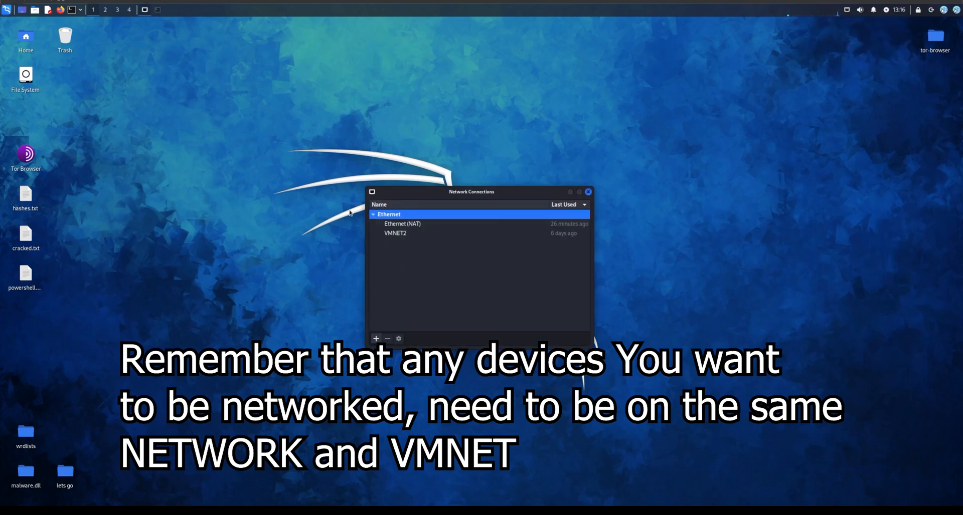
mouse_move(575, 184)
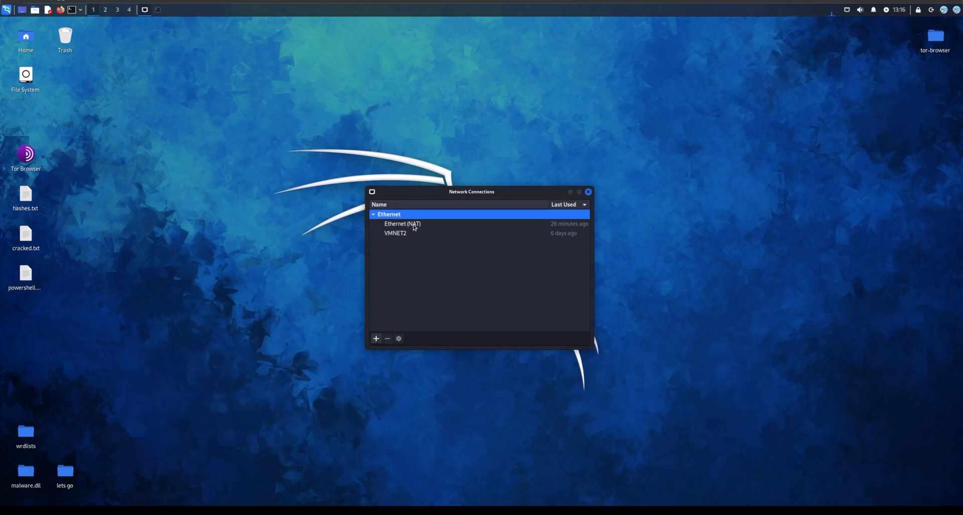
click(403, 223)
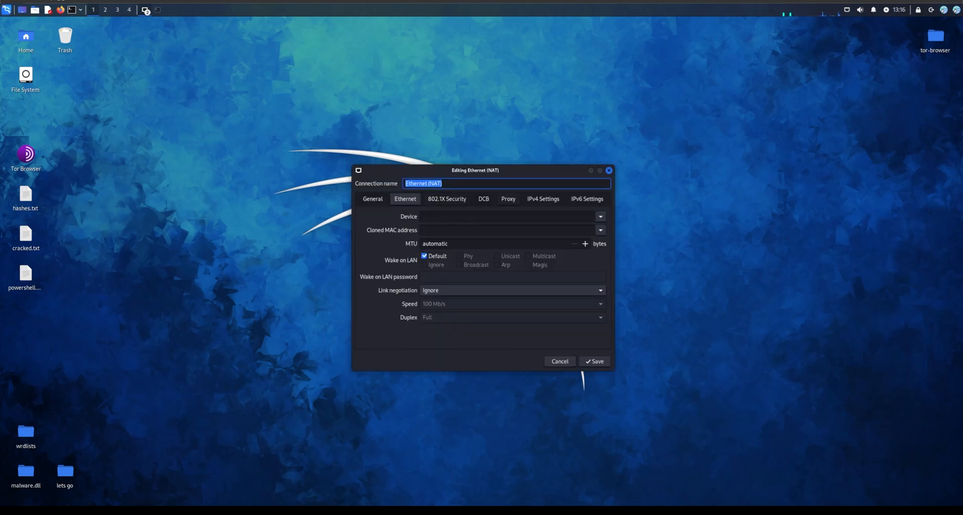
click(542, 199)
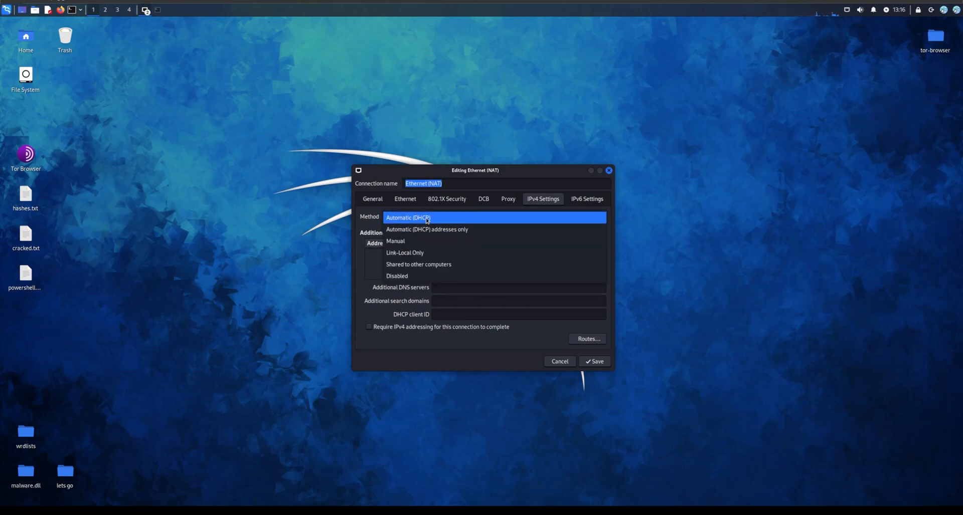
click(408, 217)
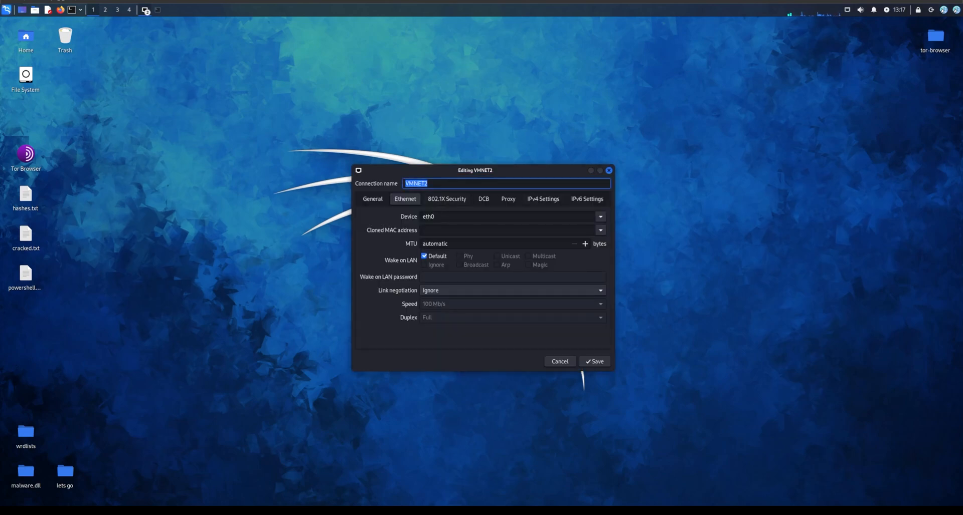
Edit VMNET2's manual IPv4 address to 192.168.11.139 and confirm it.
click(542, 199)
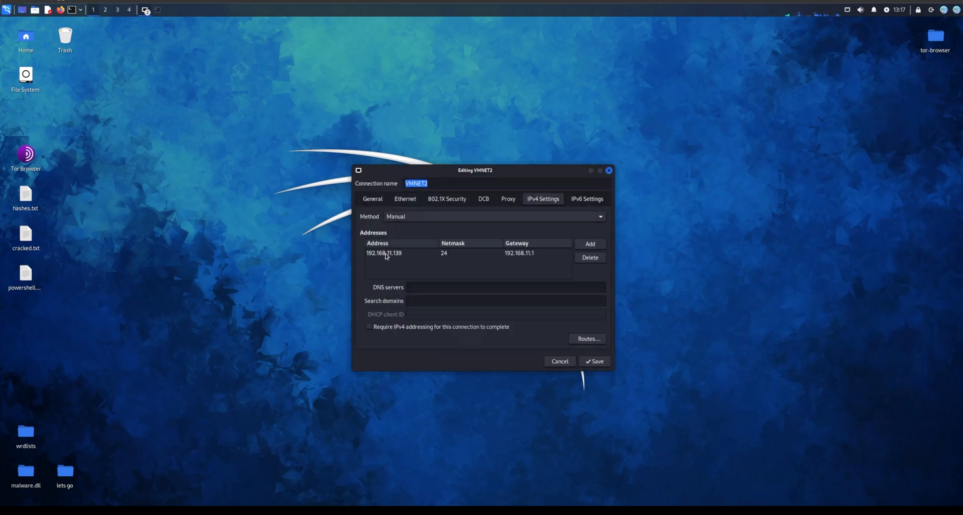
mouse_move(383, 253)
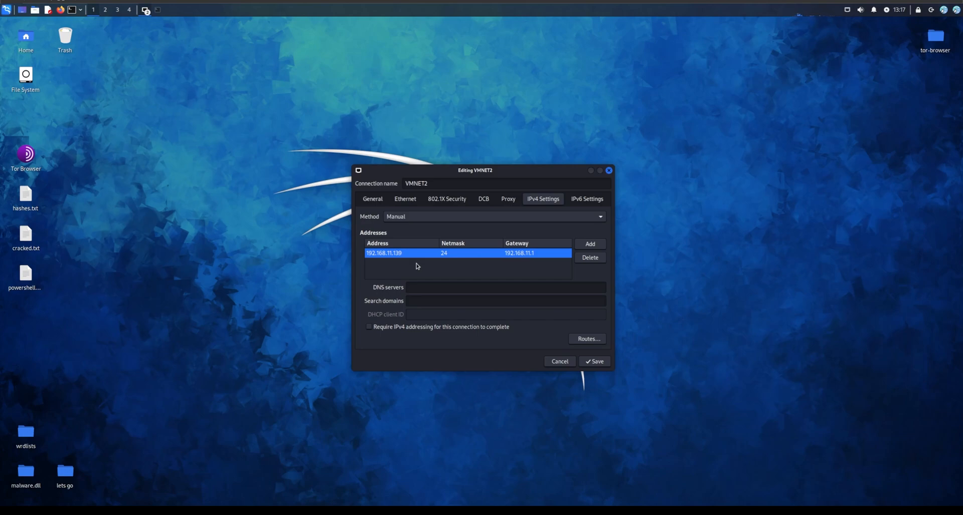
mouse_move(418, 265)
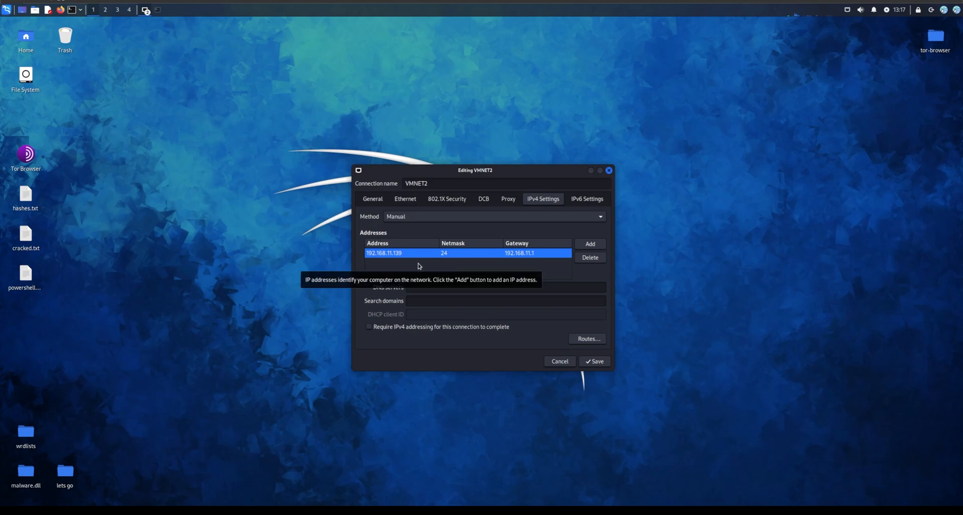
mouse_move(450, 253)
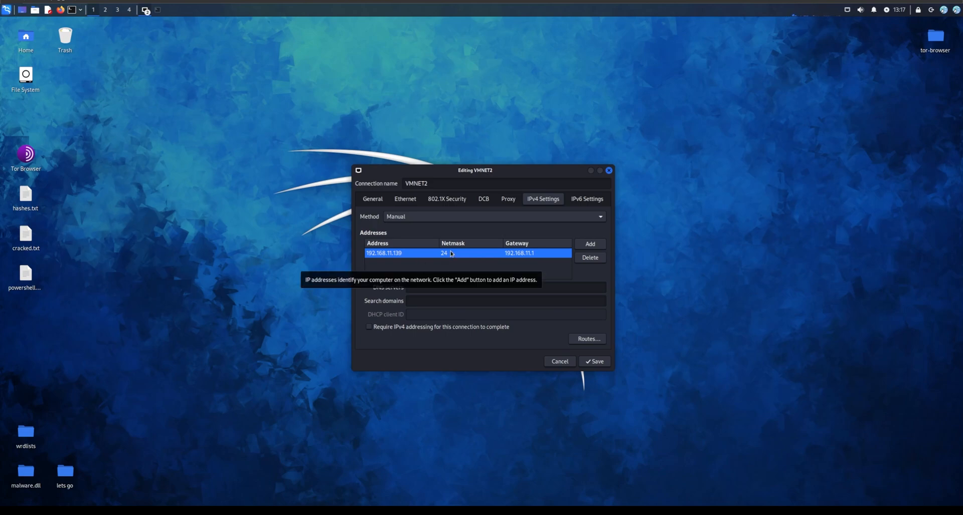
mouse_move(456, 261)
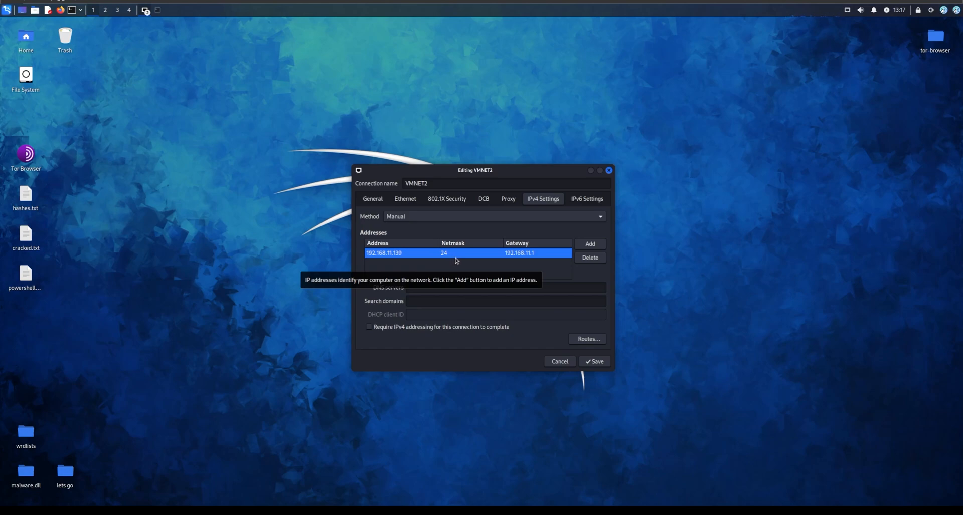
mouse_move(463, 257)
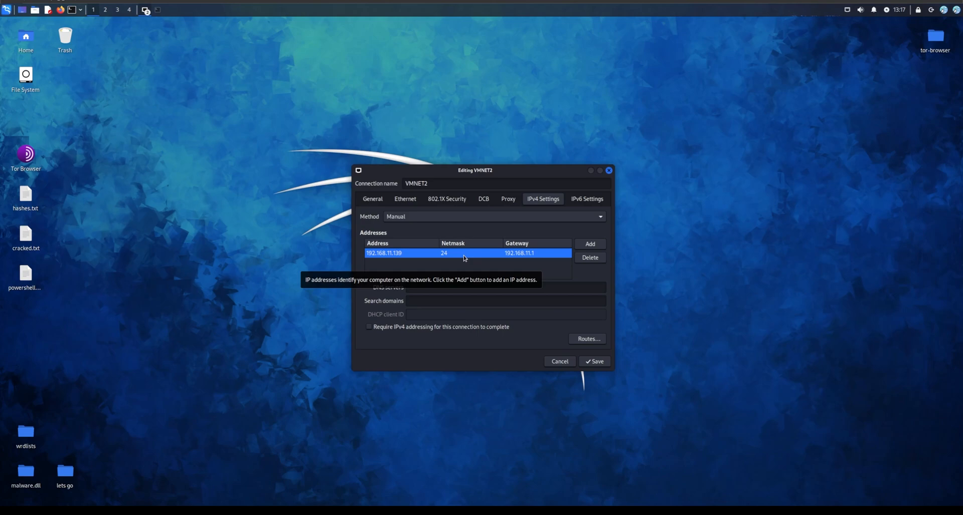
mouse_move(456, 271)
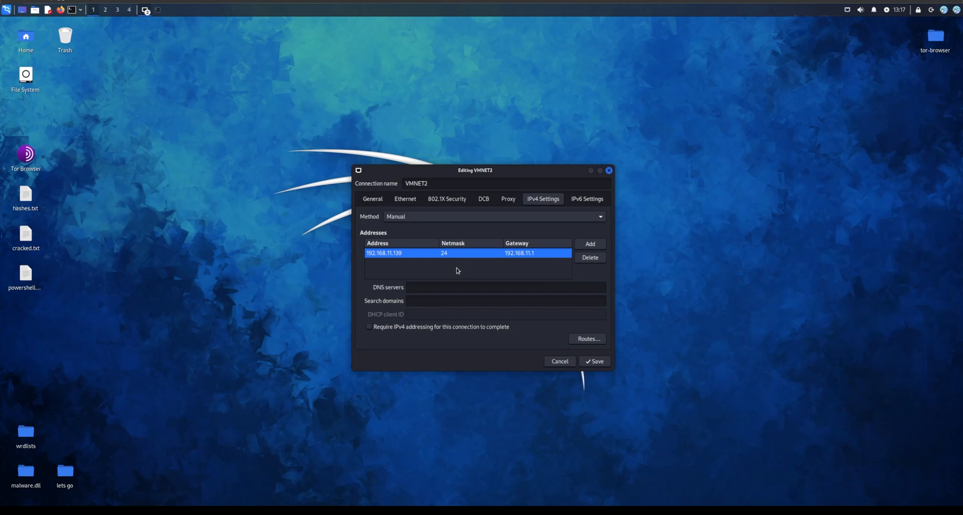
mouse_move(519, 257)
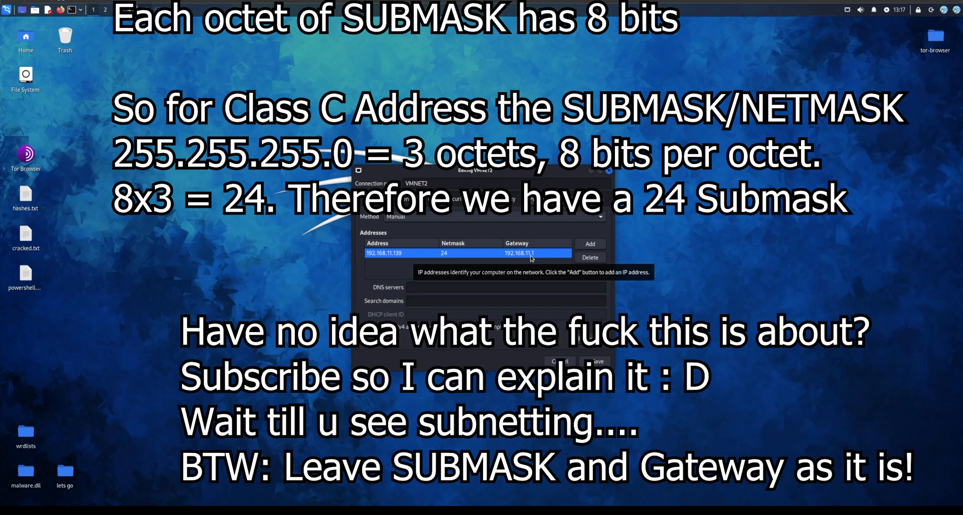
click(383, 253)
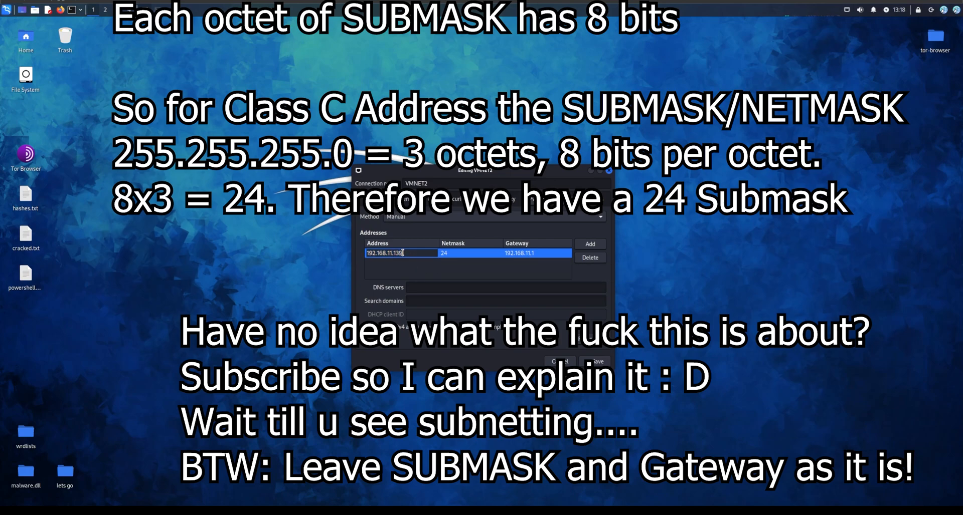
key(BackSpace)
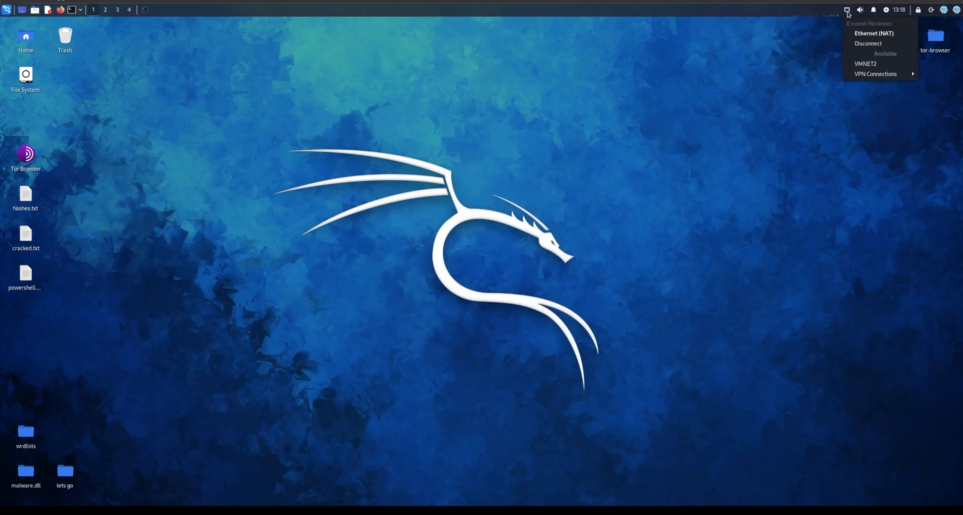
mouse_move(866, 63)
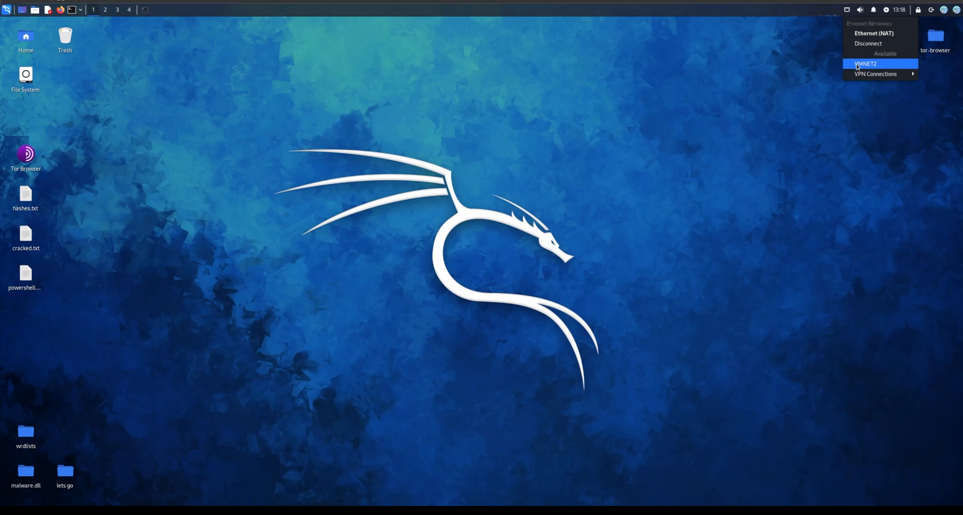
mouse_move(863, 33)
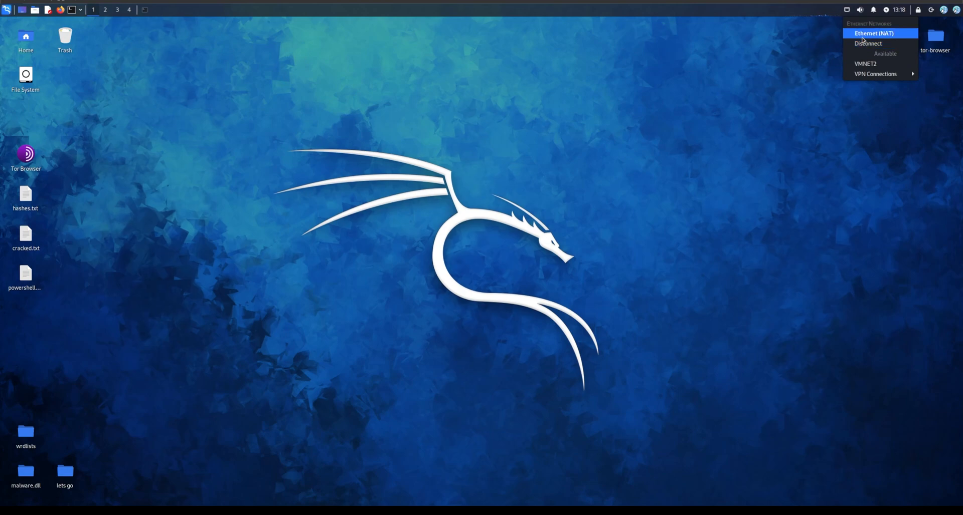
Choose Ethernet (NAT) from the top-panel network menu.
click(730, 67)
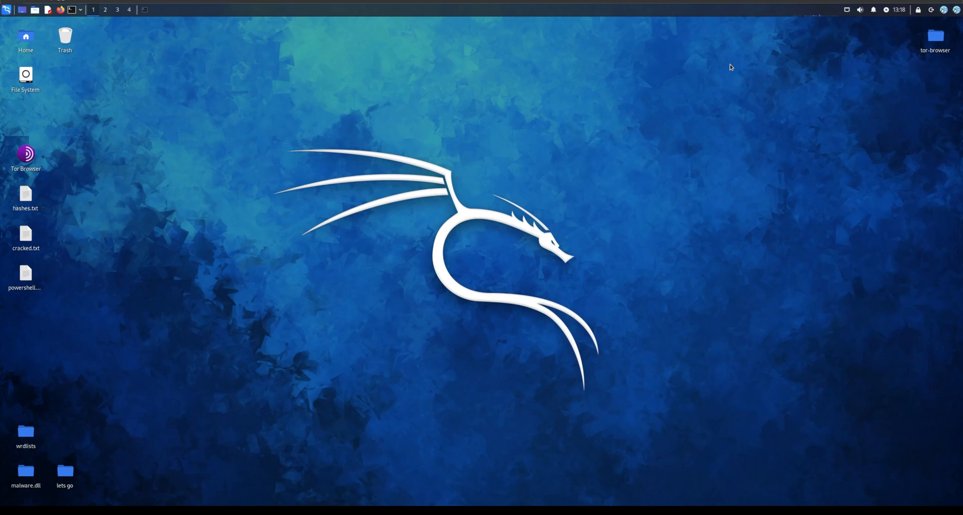
mouse_move(467, 263)
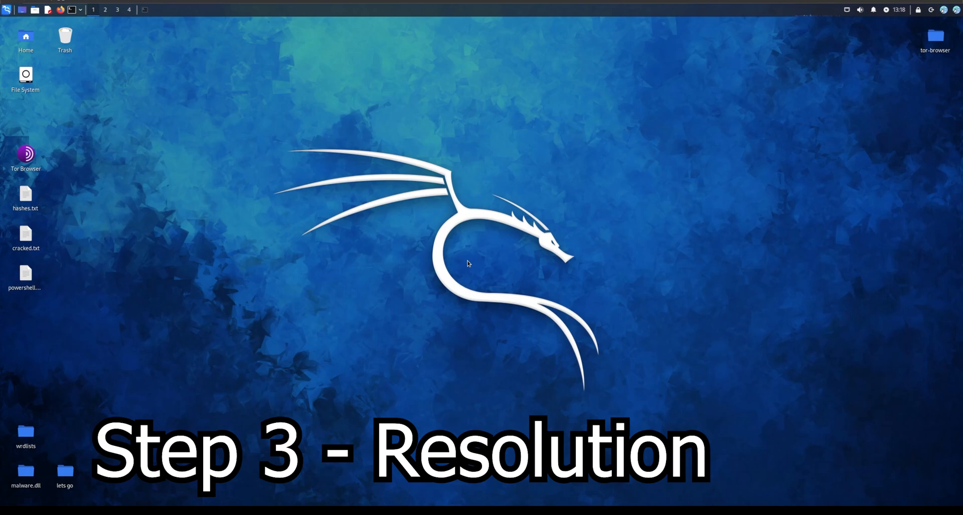
mouse_move(408, 275)
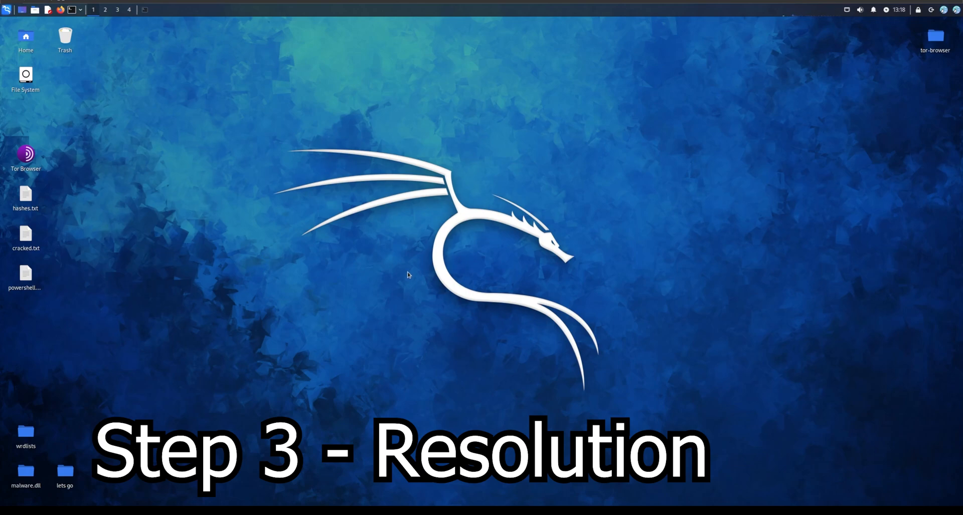
mouse_move(12, 32)
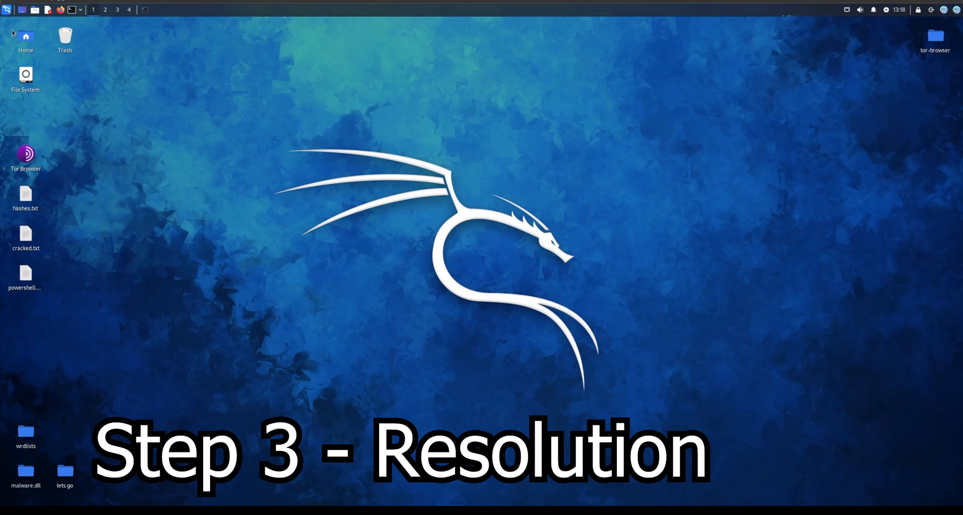
Open Display settings via 'disp', keep 2560x1336 at 1x scale, and close.
text(disp)
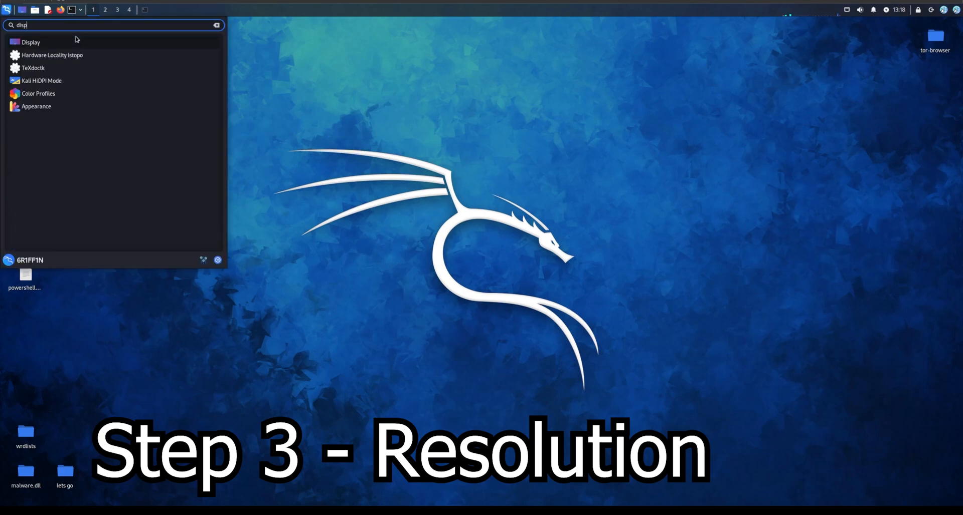
click(30, 42)
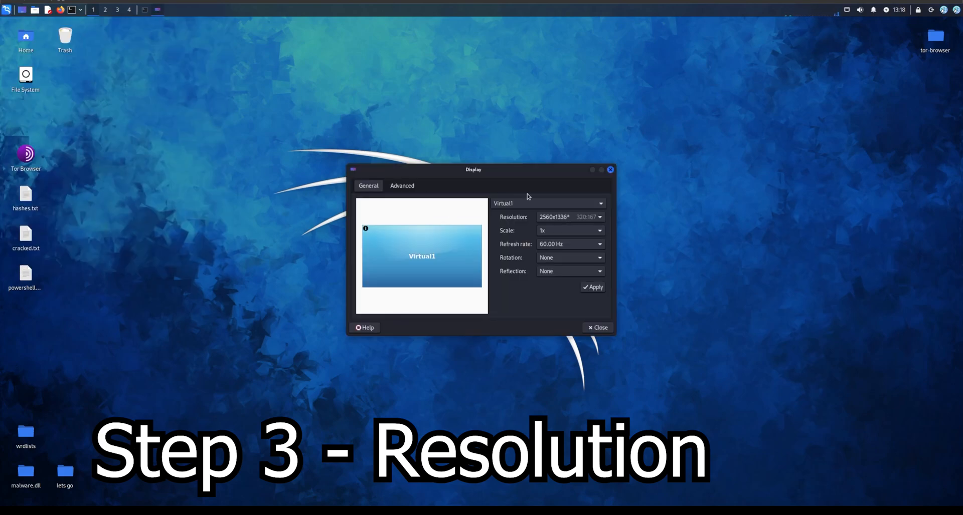
mouse_move(518, 238)
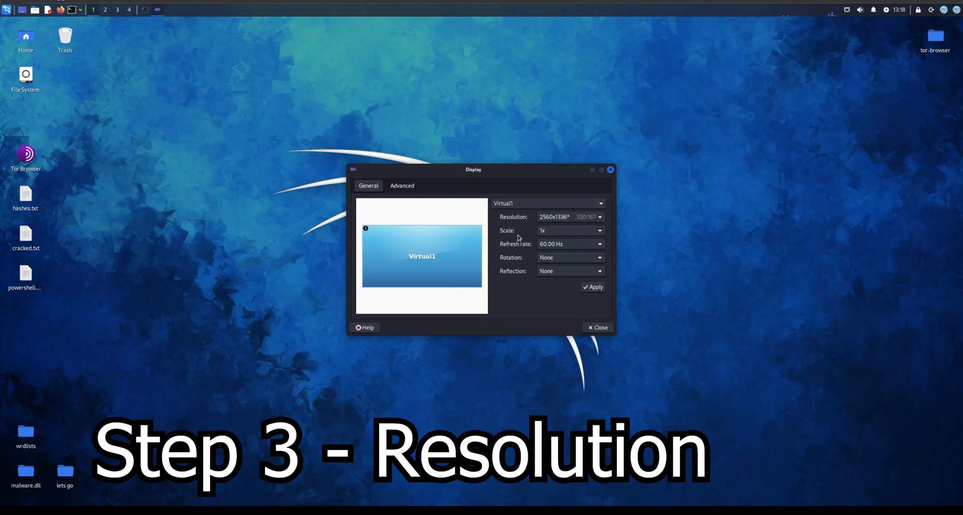
mouse_move(507, 222)
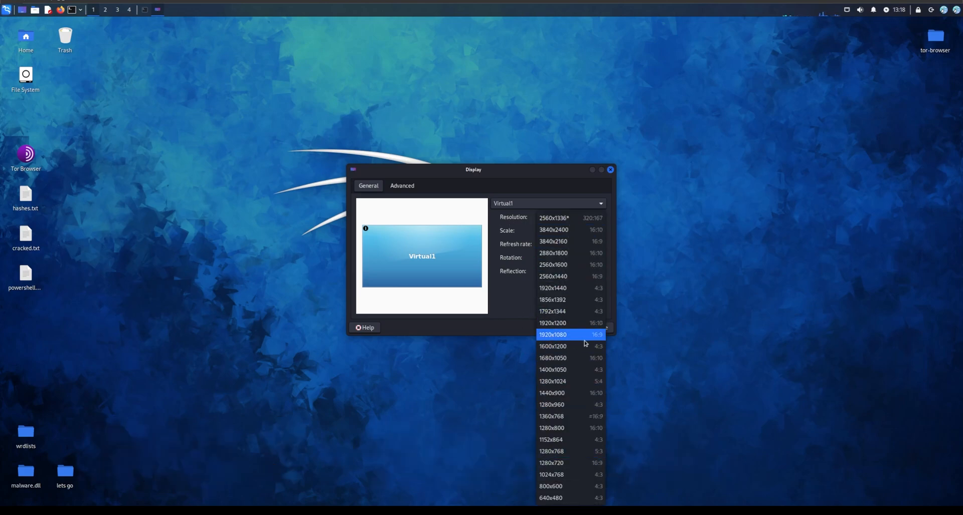
mouse_move(571, 337)
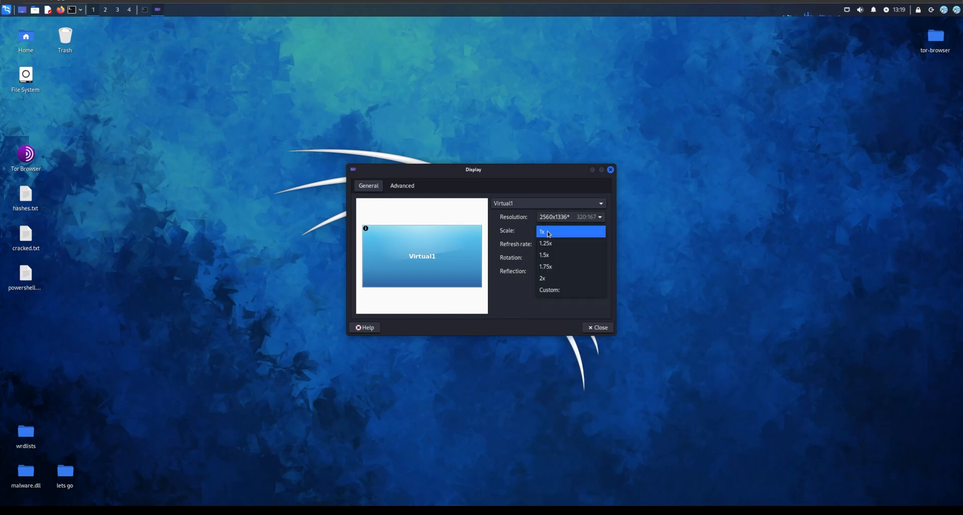
click(542, 231)
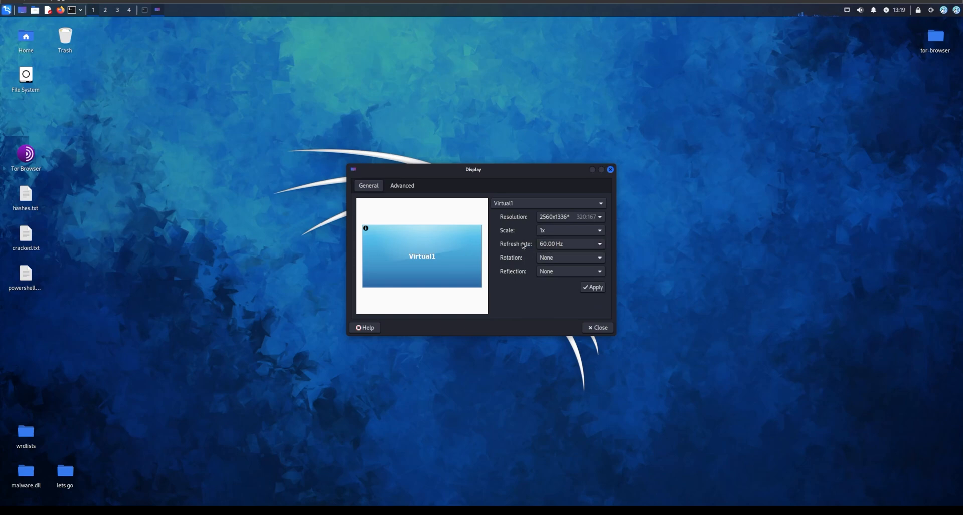
mouse_move(542, 260)
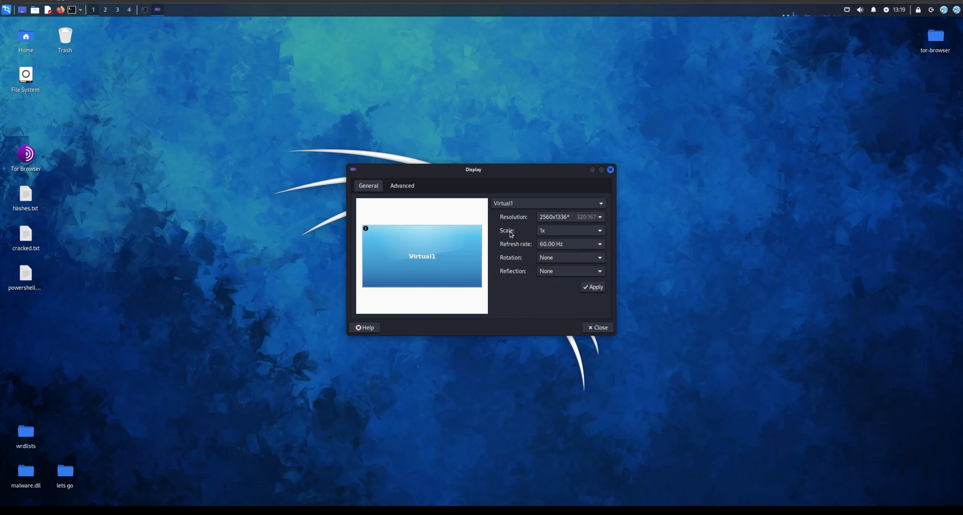
mouse_move(552, 247)
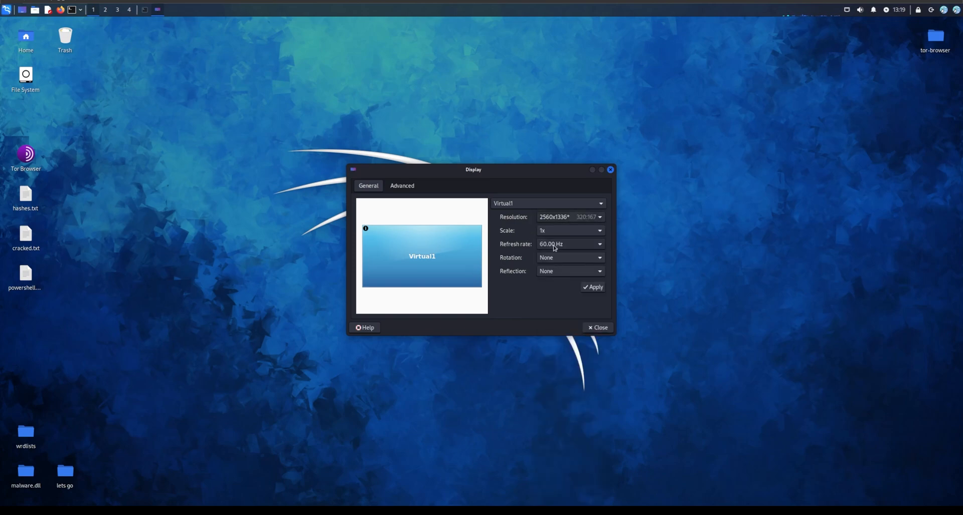
mouse_move(526, 244)
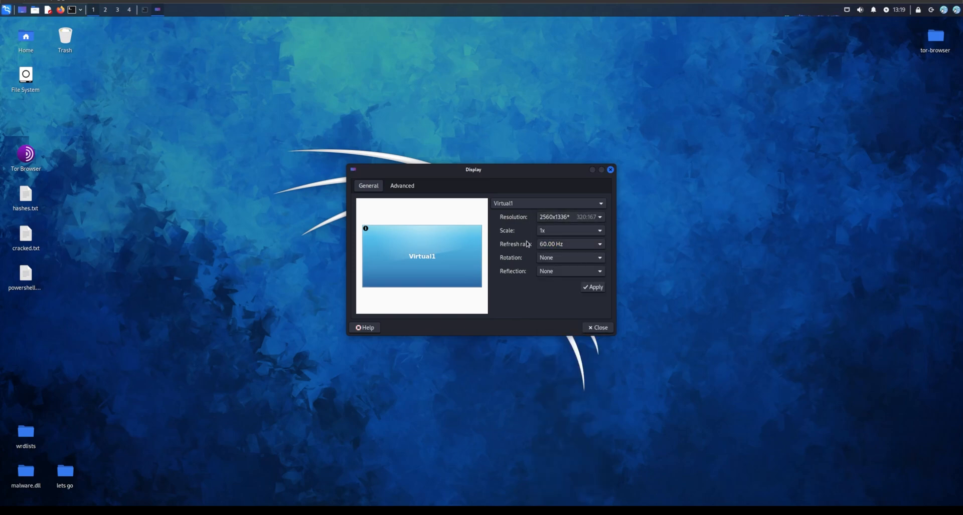
click(596, 327)
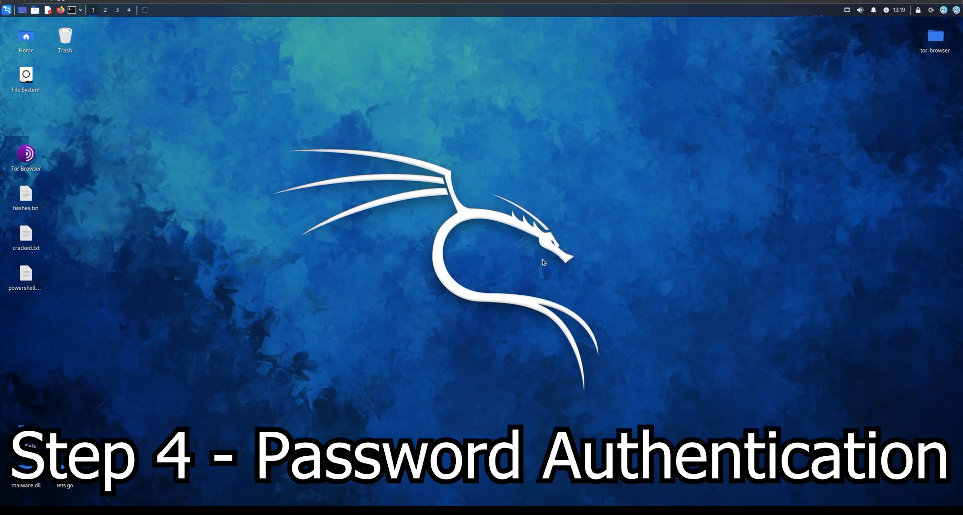
mouse_move(487, 197)
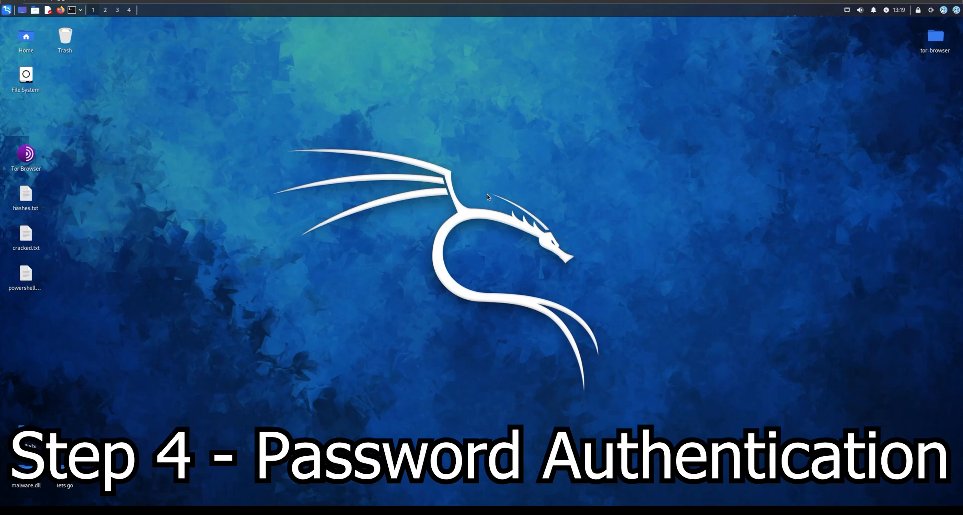
Search the menu for 'users' and open Users and Groups for account 6R1FF1N.
text(users)
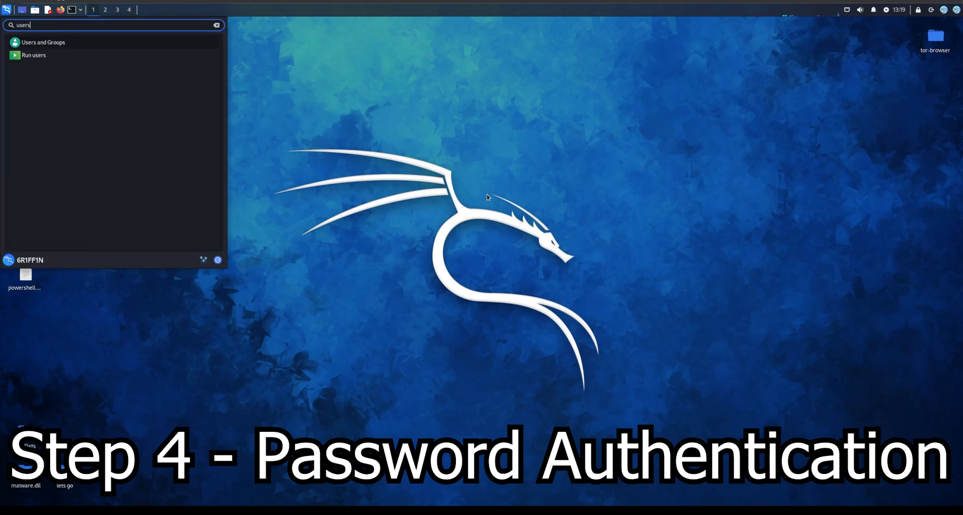
click(43, 42)
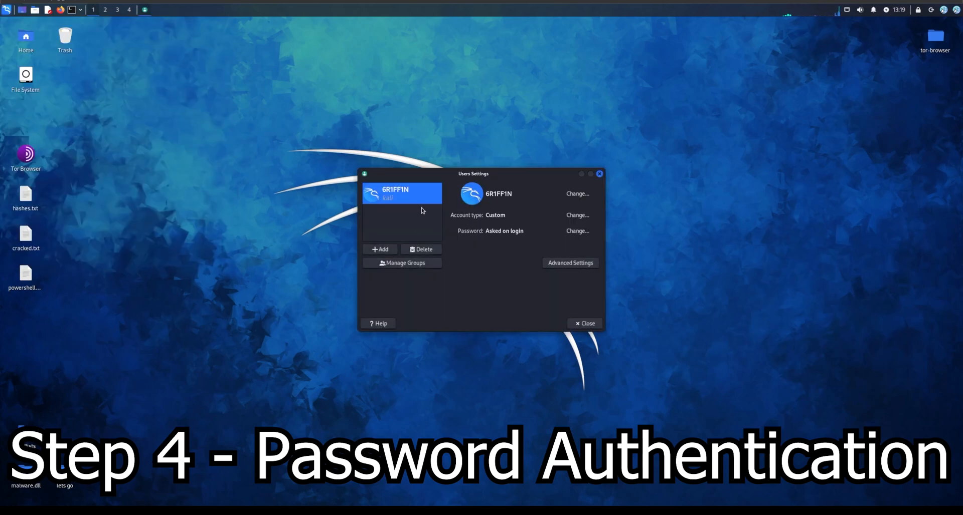
mouse_move(397, 200)
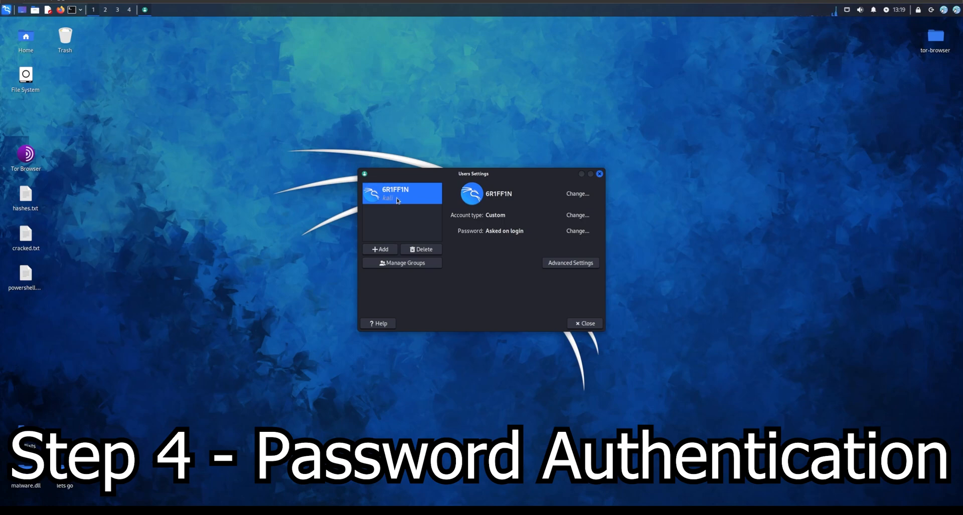
mouse_move(391, 266)
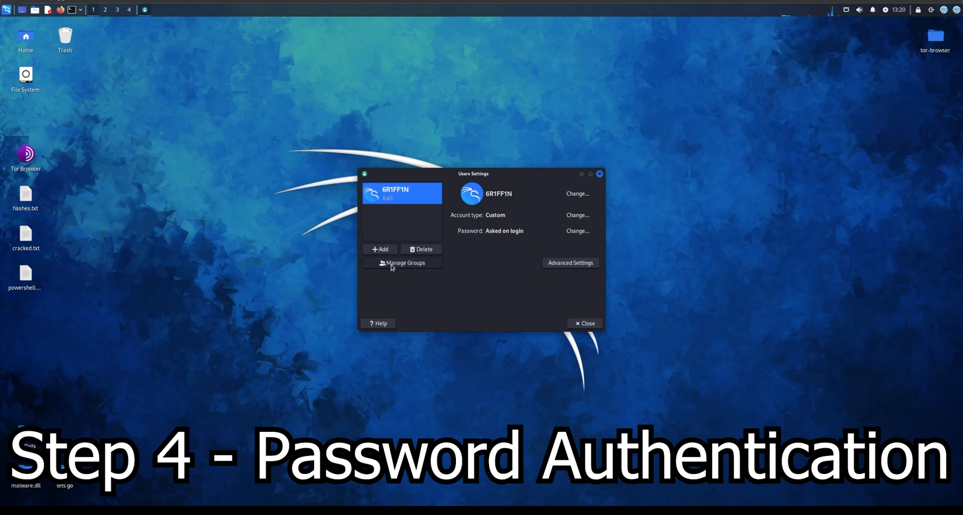
mouse_move(497, 267)
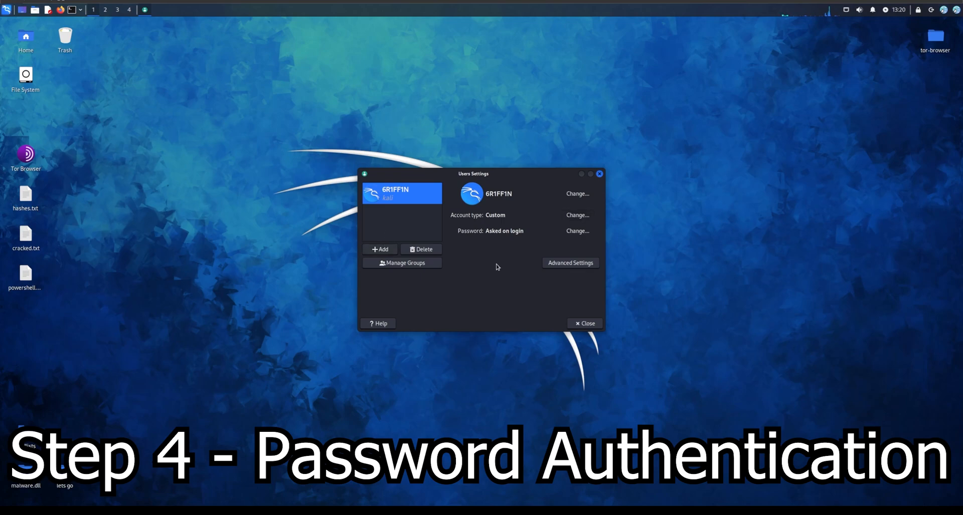
mouse_move(538, 248)
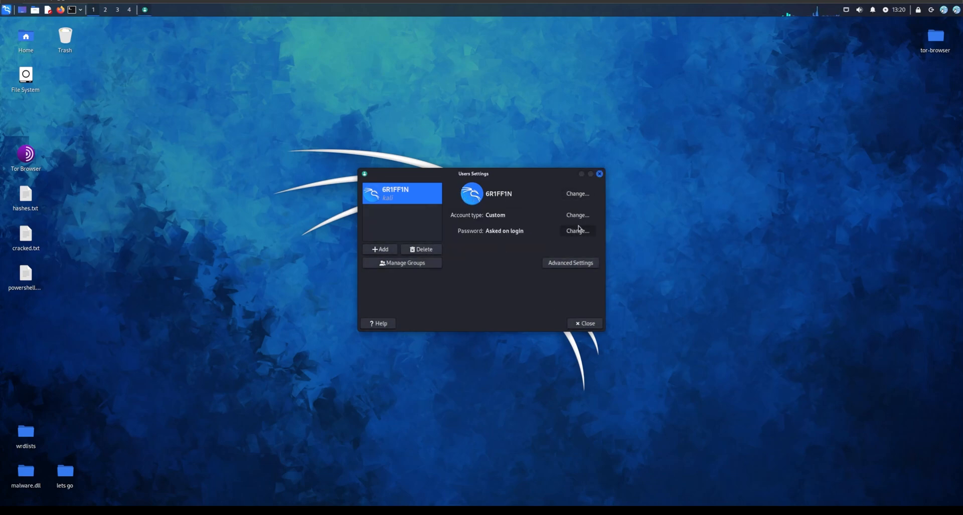
Review the account's password-change form, try Generate random password, then close Users settings.
click(576, 231)
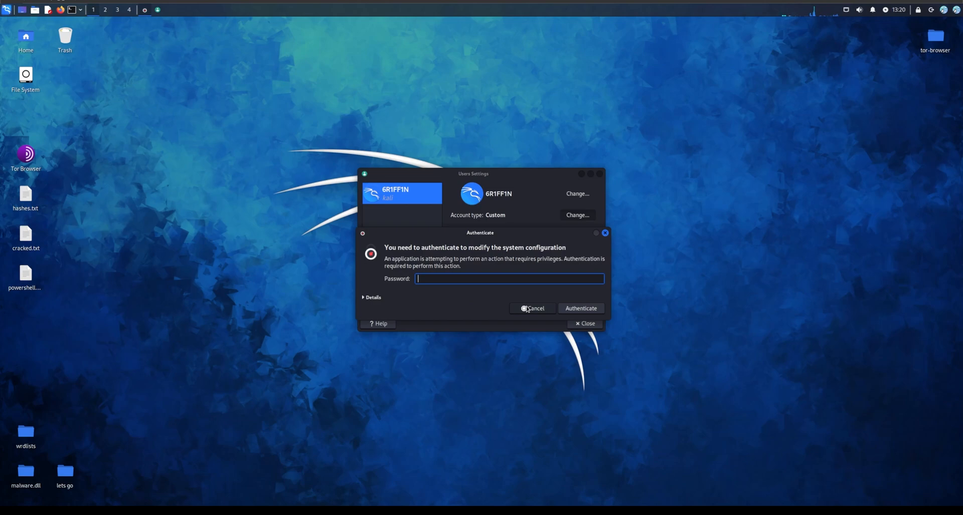
click(532, 307)
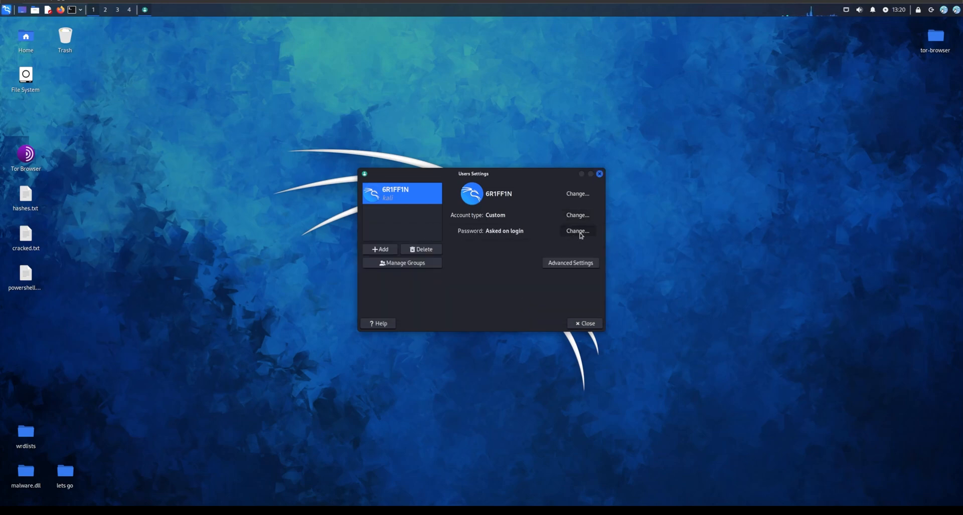
click(576, 231)
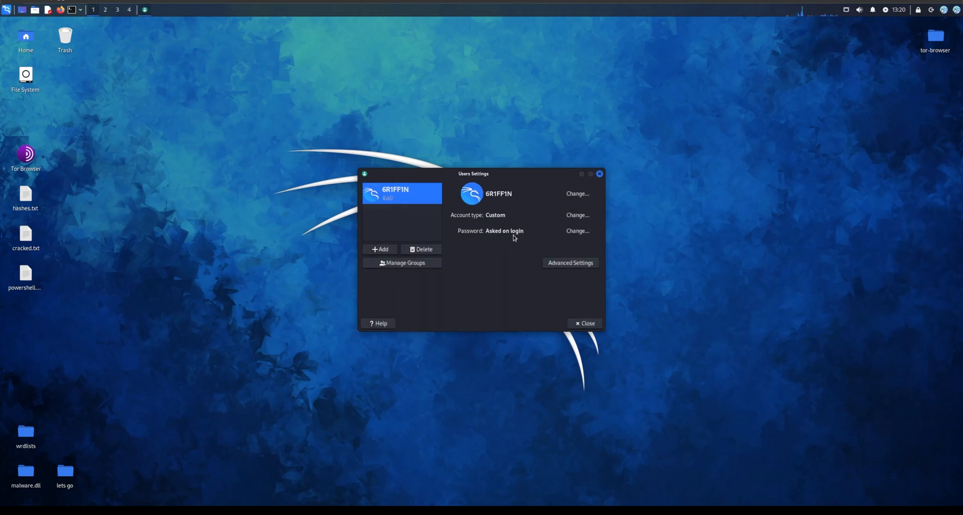
mouse_move(555, 240)
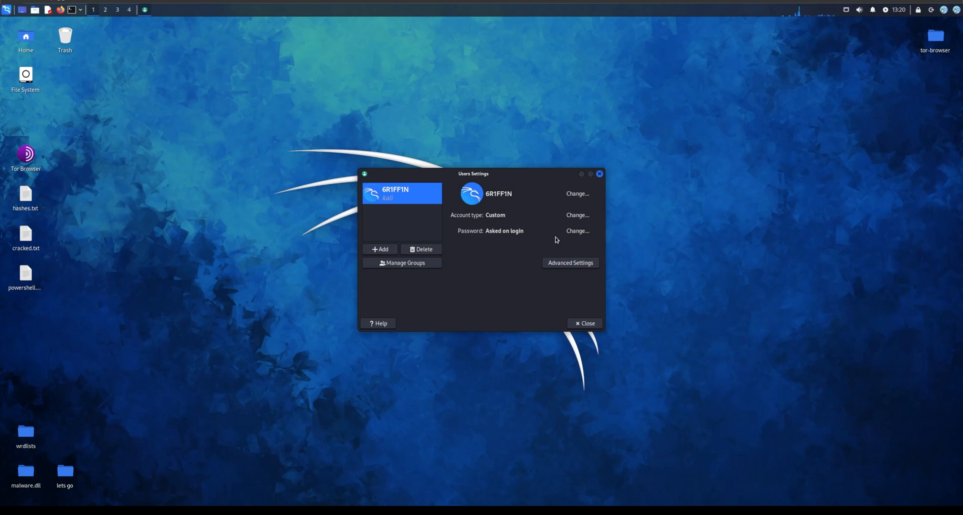
click(576, 231)
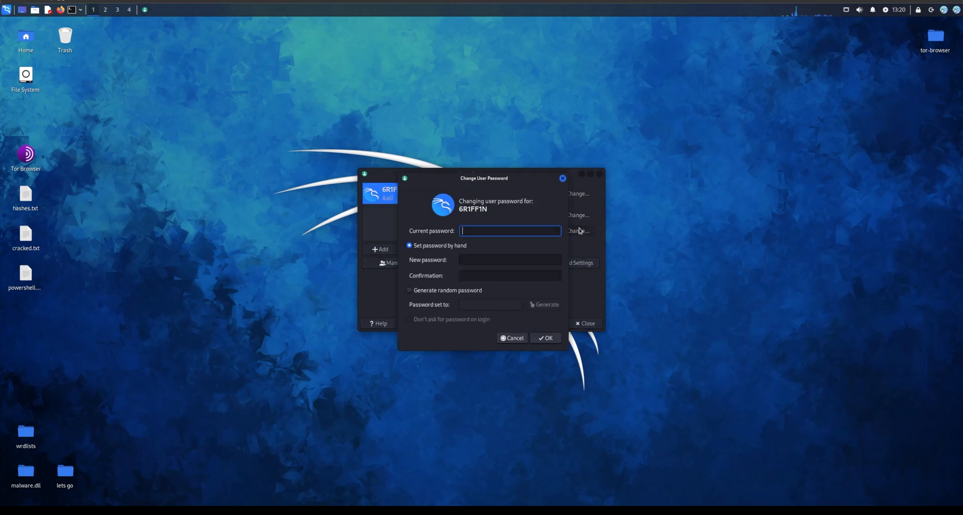
mouse_move(608, 300)
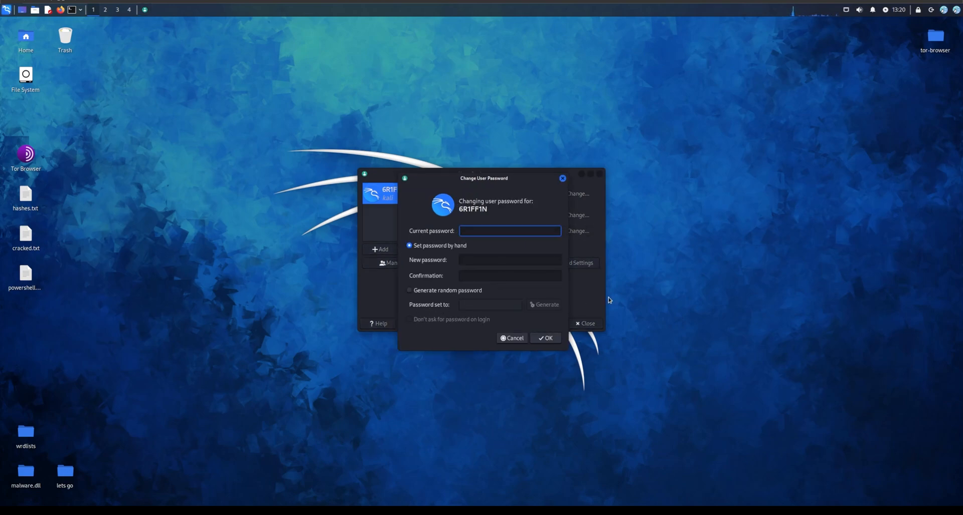
click(409, 290)
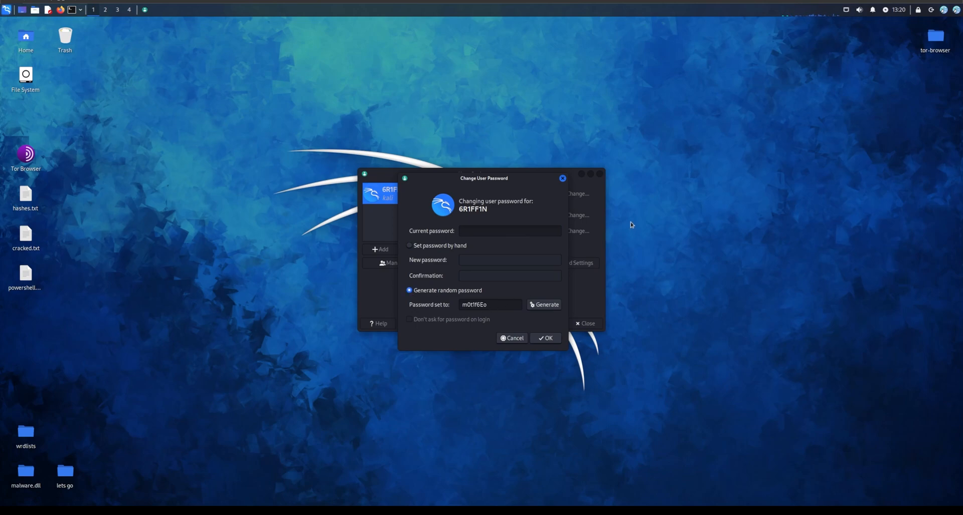
mouse_move(642, 280)
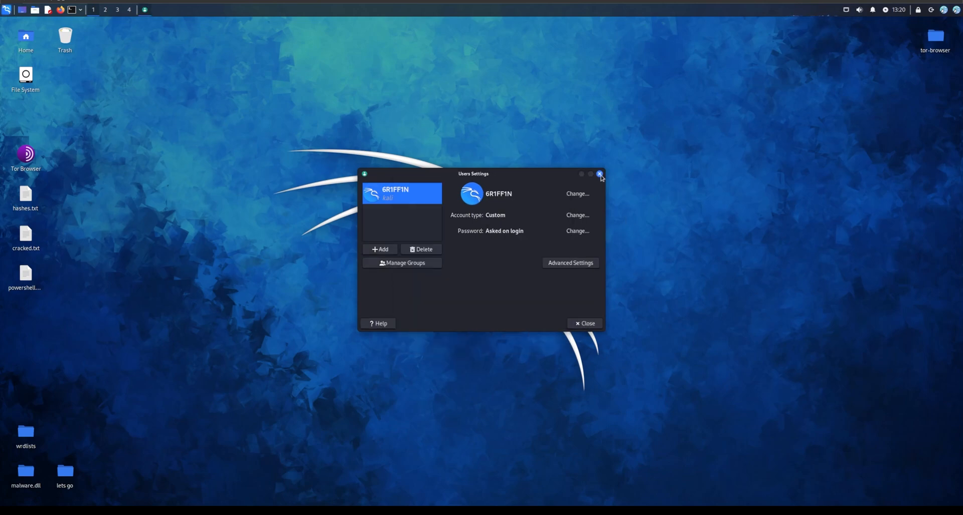
click(599, 175)
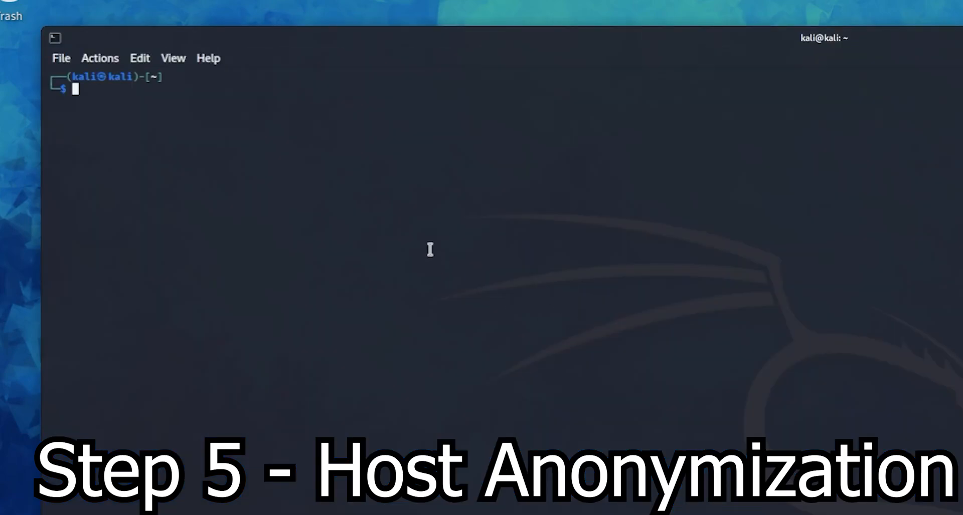
Try installing kali-whoami with sudo apt (package not located), then retype the command.
text(sudo apt upgrade)
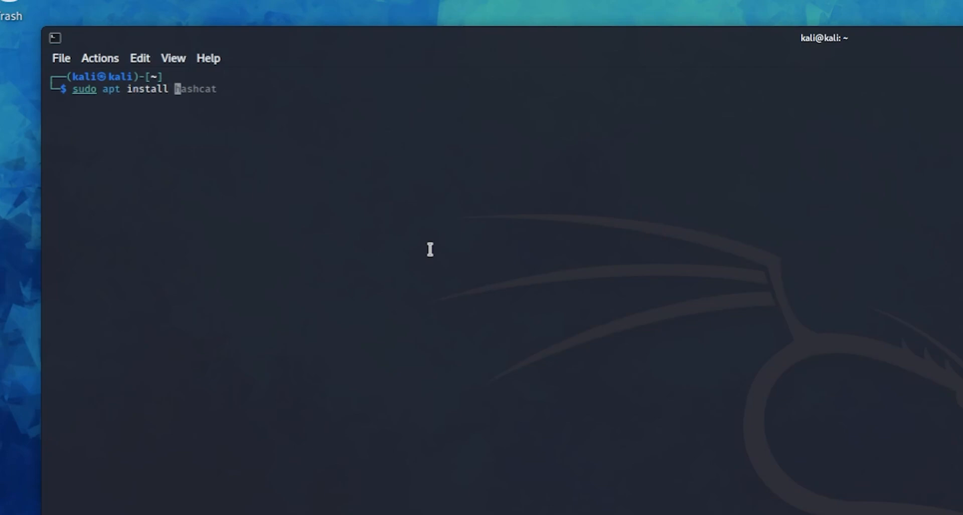
text(kali-wh)
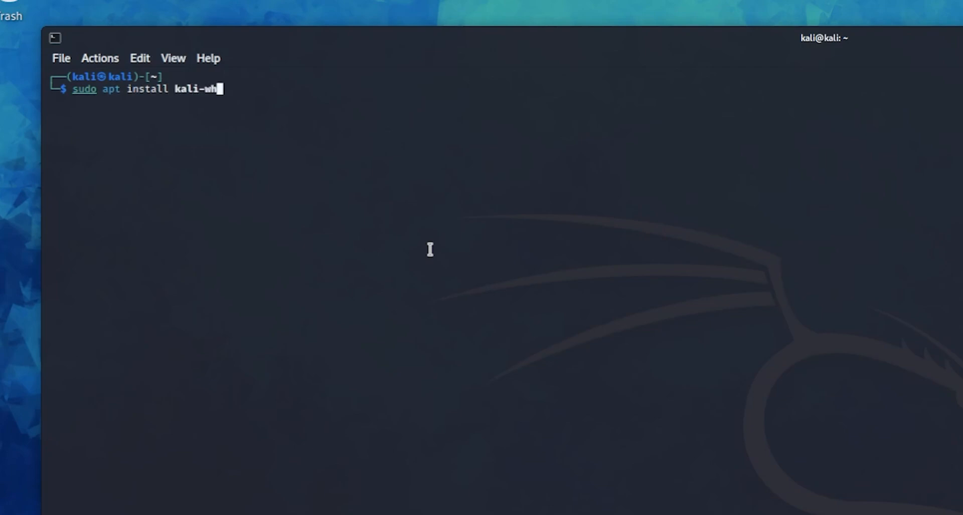
key(Return)
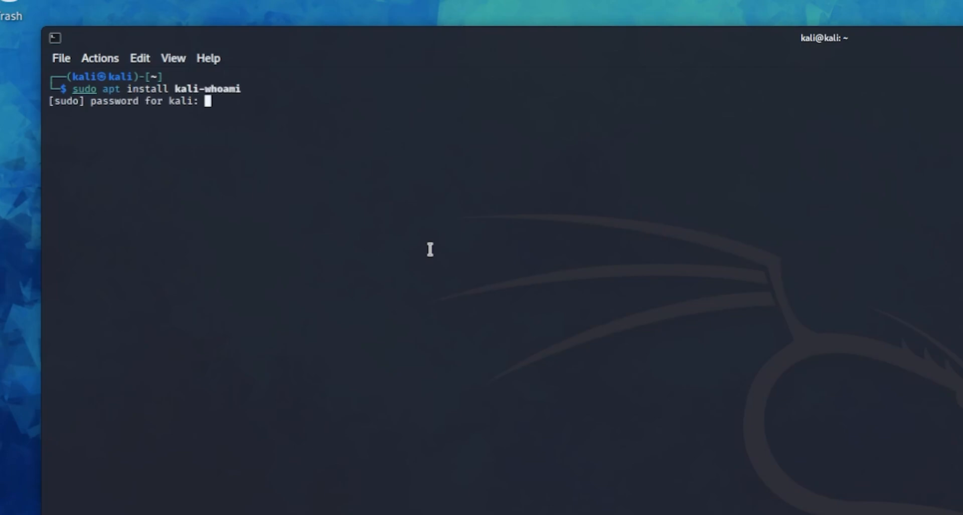
key(Return)
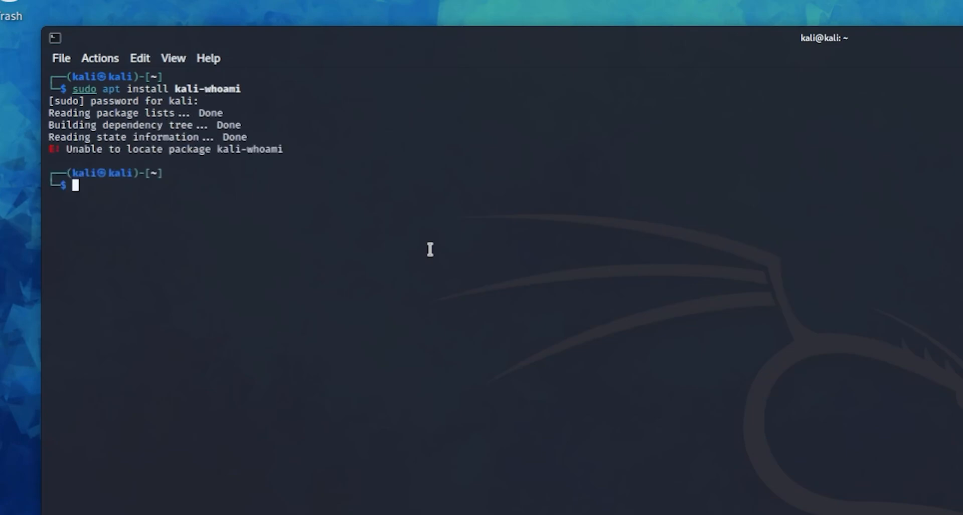
text(sudo apt install kali-whoami)
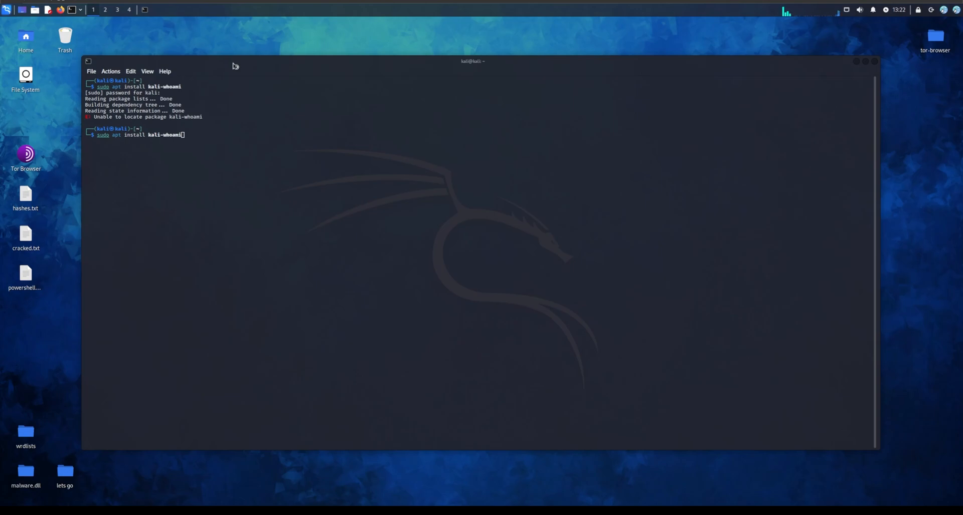
mouse_move(198, 38)
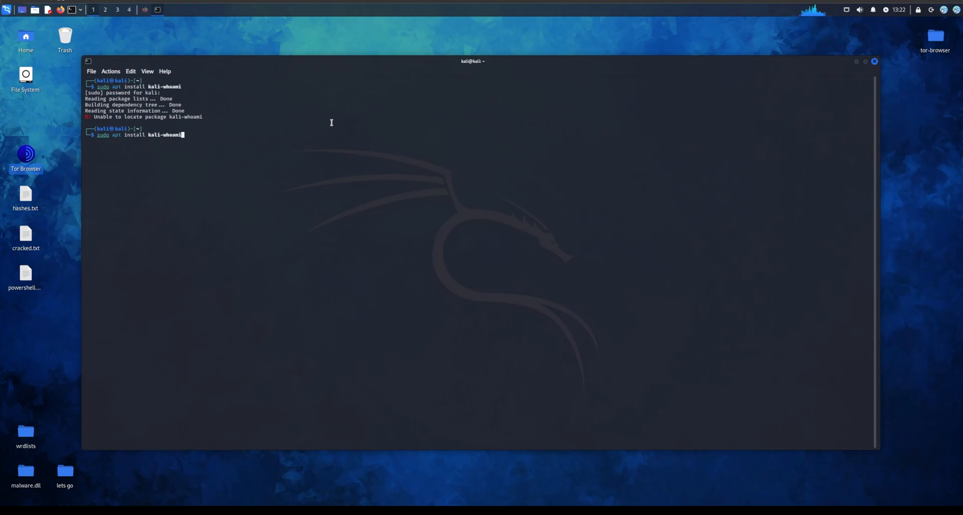
mouse_move(233, 83)
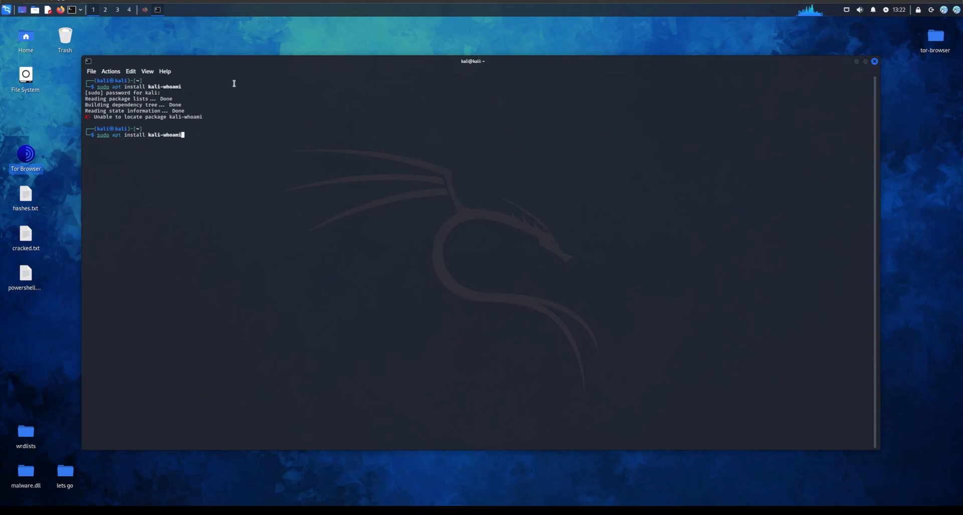
mouse_move(175, 41)
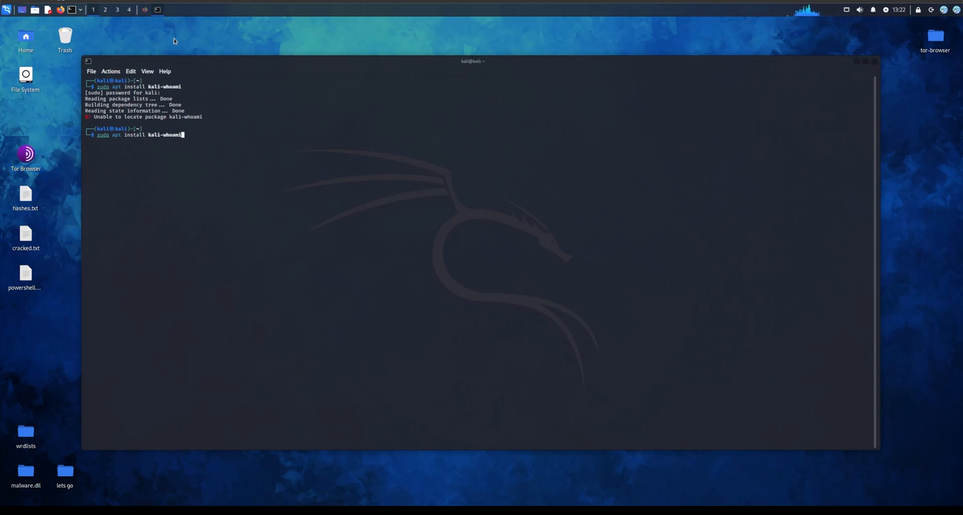
Launch Firefox from the top panel, opening the DuckDuckGo start page.
click(144, 9)
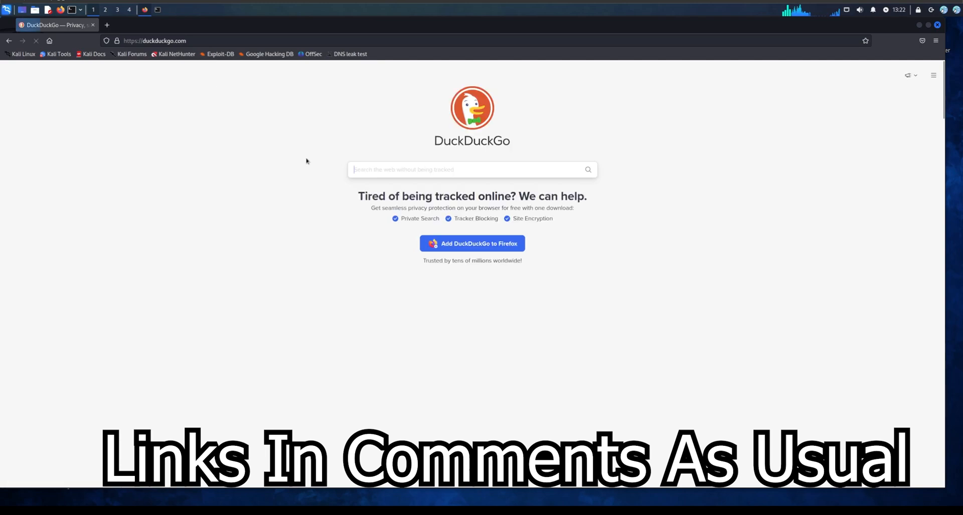
Search DuckDuckGo for 'kali whoami github' and open the whoami-project GitHub result.
text(kali wh)
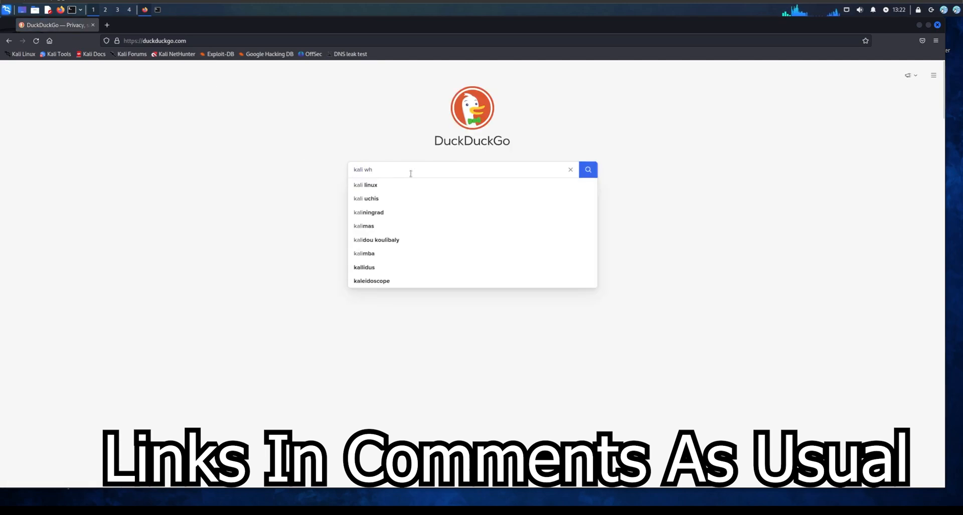
text(oami github)
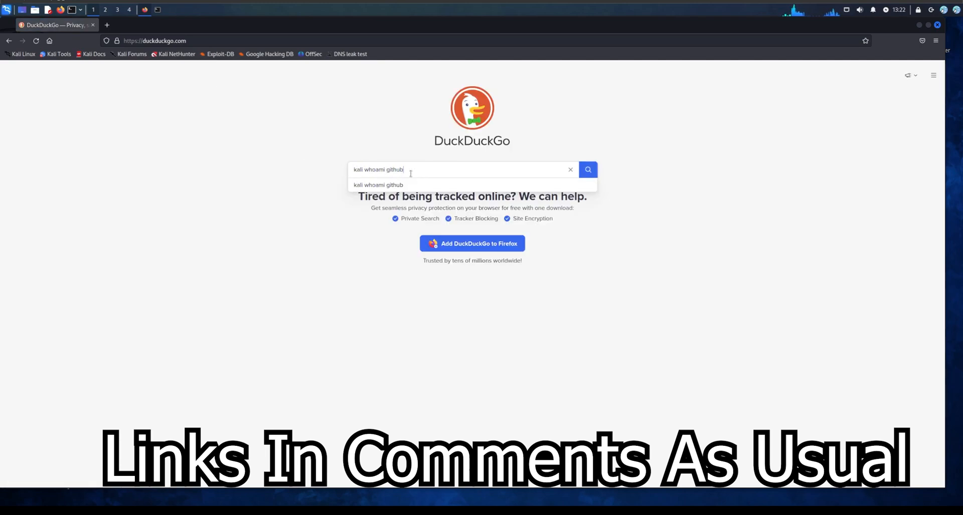
key(Return)
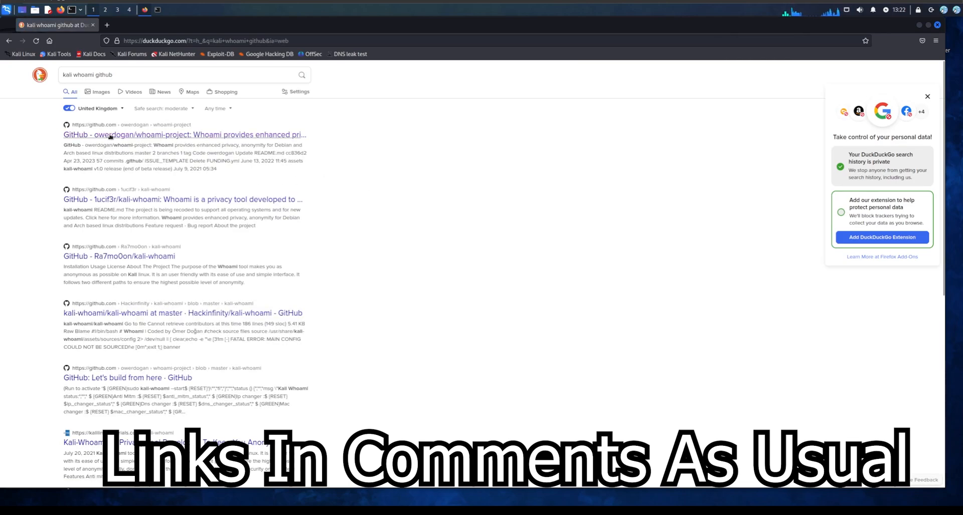
click(183, 134)
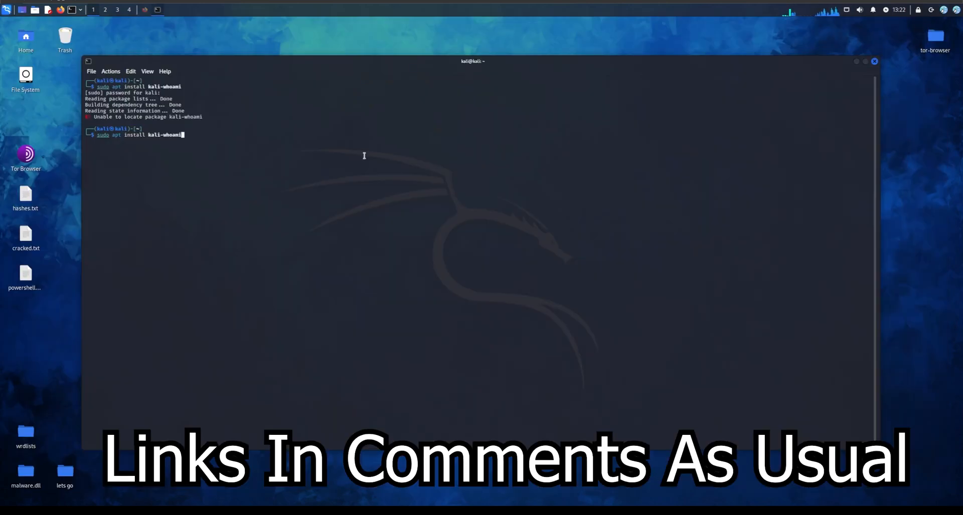
Paste the owerdogan/whoami-project URL into the terminal and recall 'sudo apt install kali-whoami'.
click(874, 60)
text(git clone)
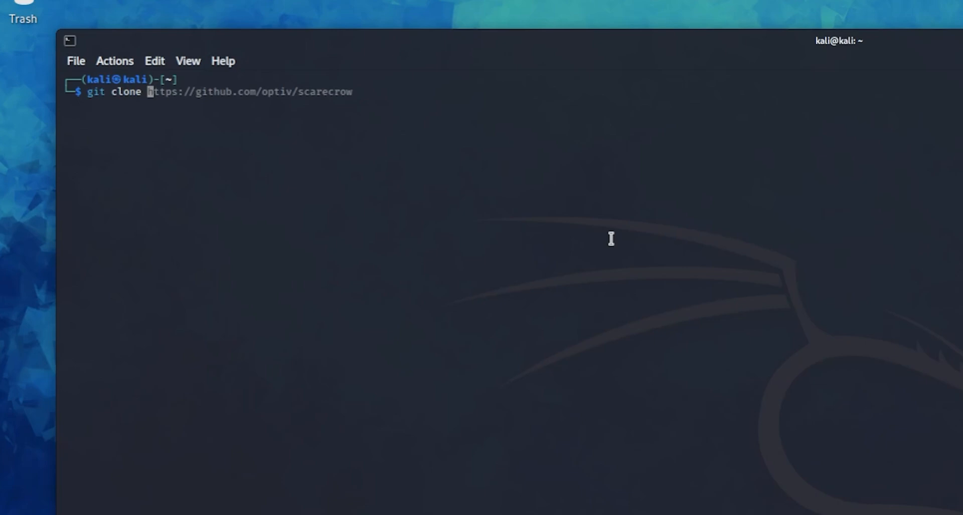
text(200~https://github.com/owerdogan/whoami-project)
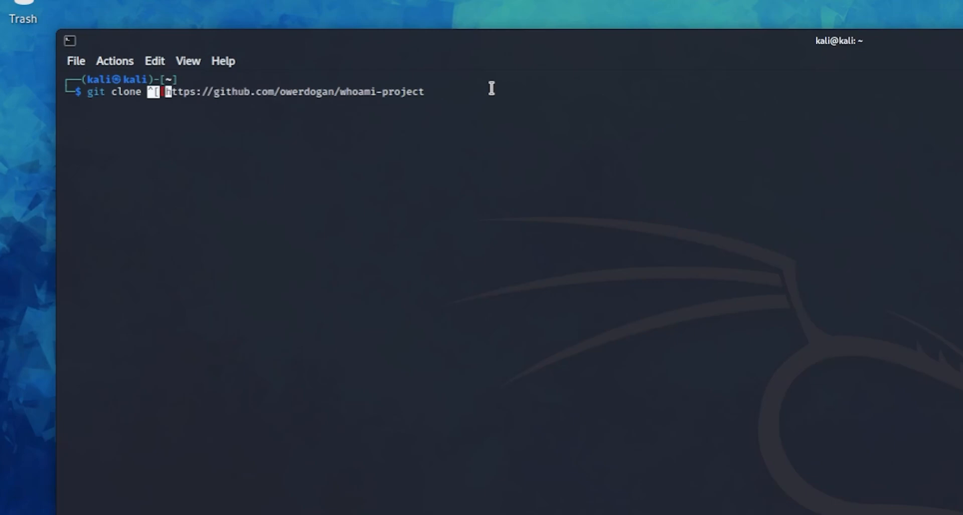
key(Return)
text(sudo)
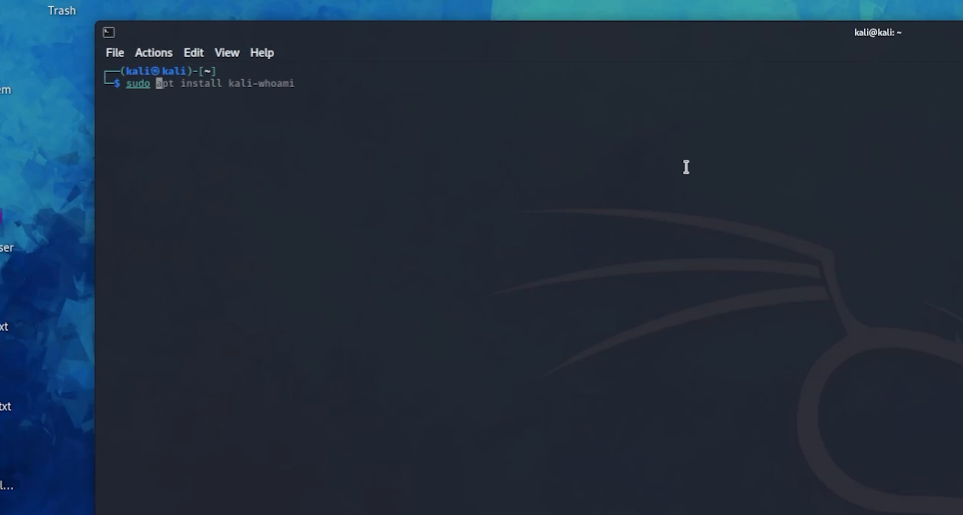
Start kali-whoami accepting all anonymization features, then put the terminal away.
text(kali-whoami --stop)
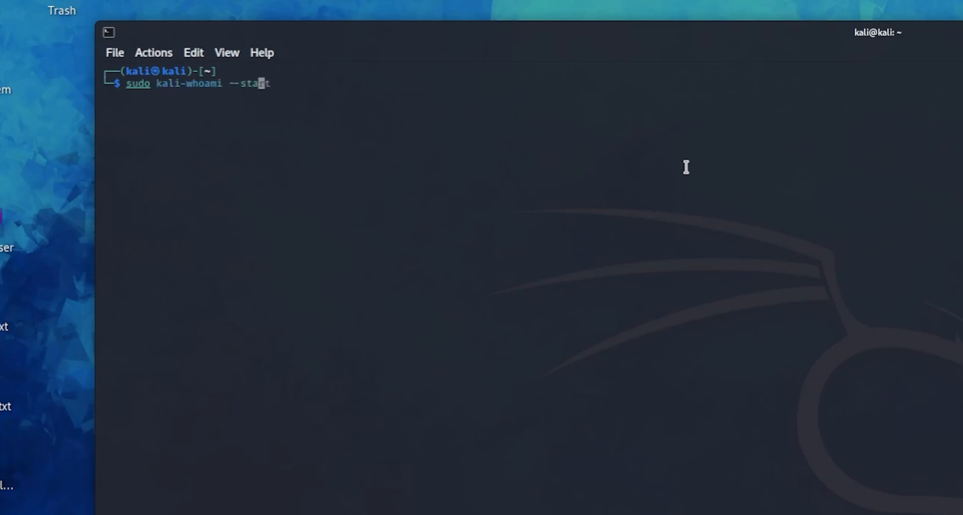
key(Return)
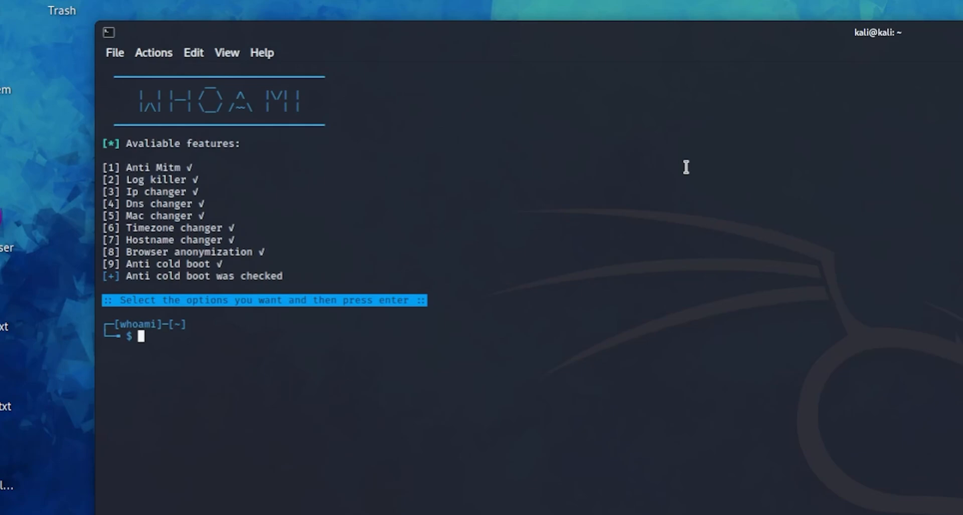
key(Return)
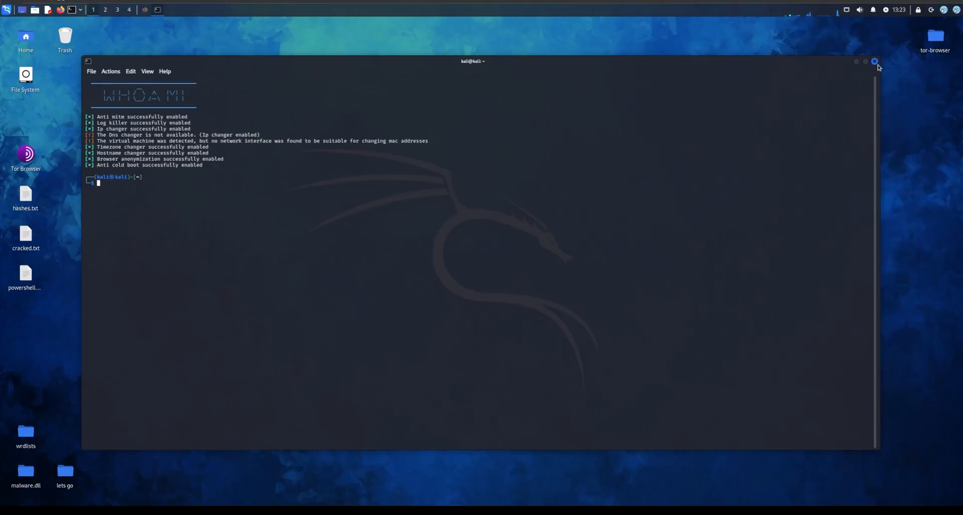
click(875, 61)
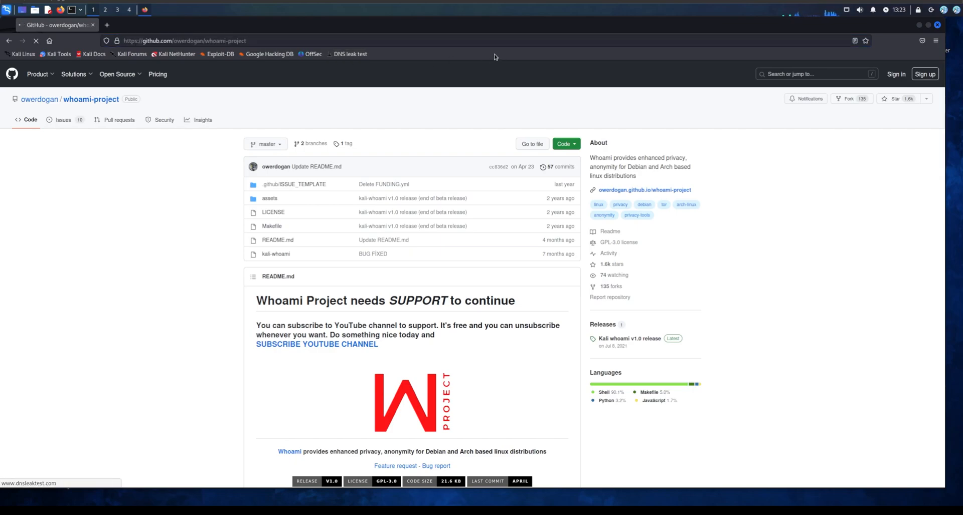
Run the dnsleaktest.com leak test and open the IVPN site from the results.
click(348, 54)
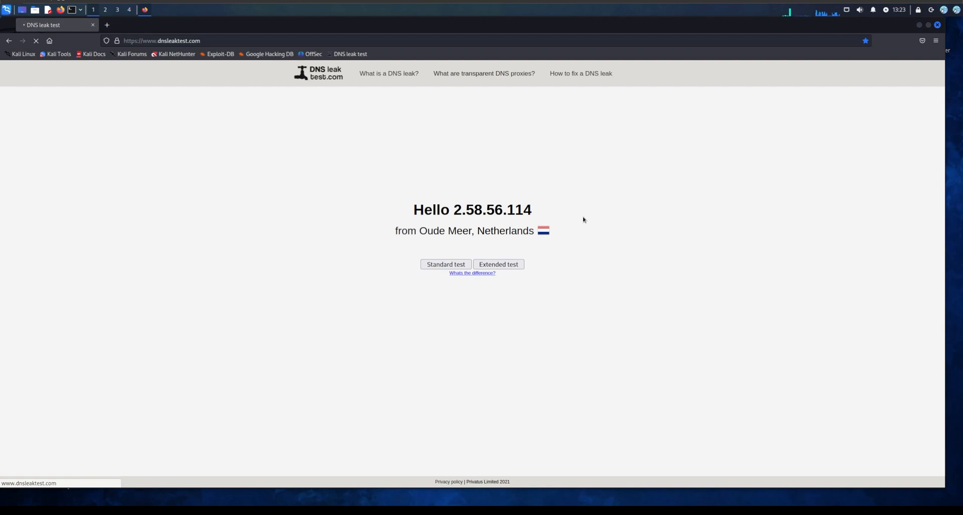
click(445, 265)
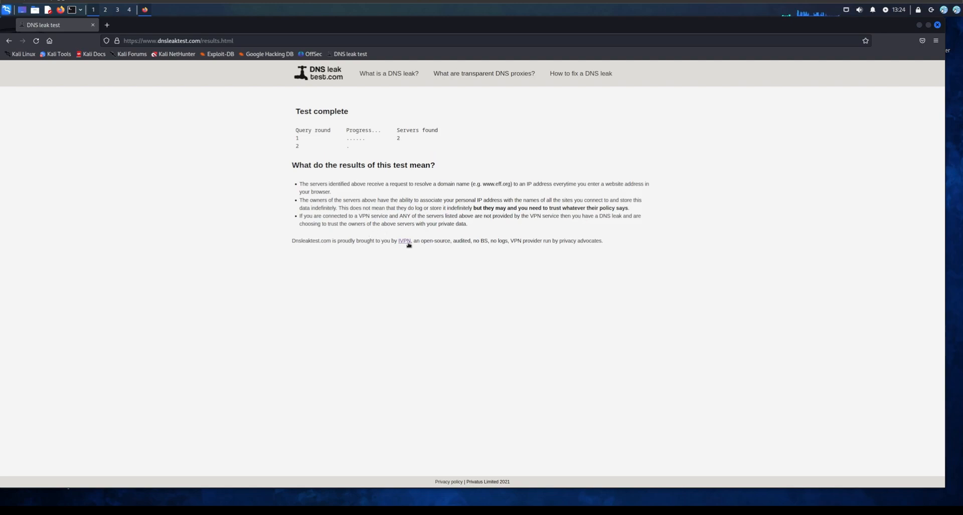
click(404, 240)
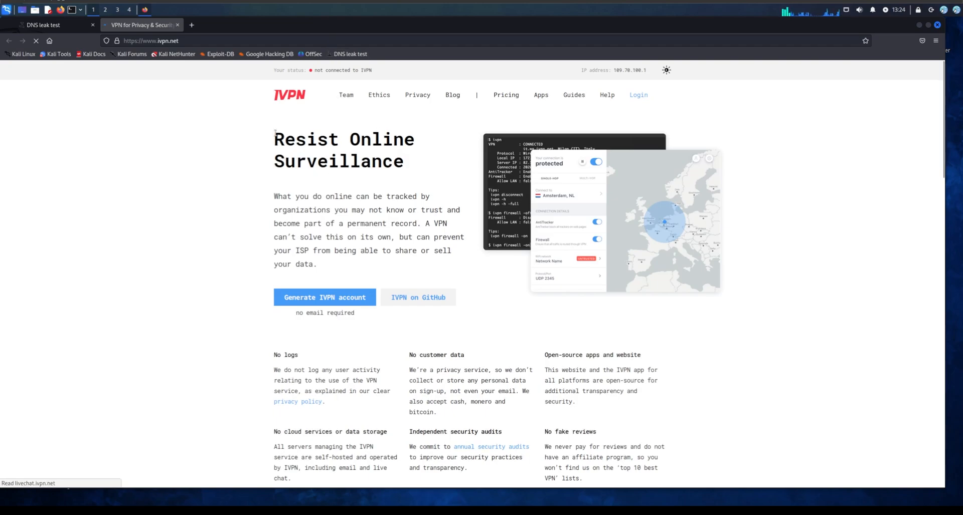
drag(274, 138, 432, 196)
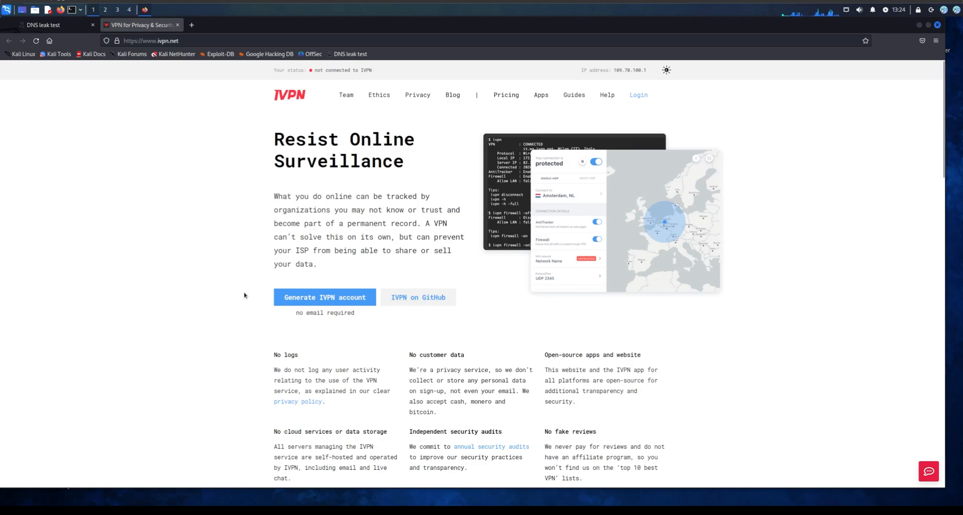
scroll(down, 3)
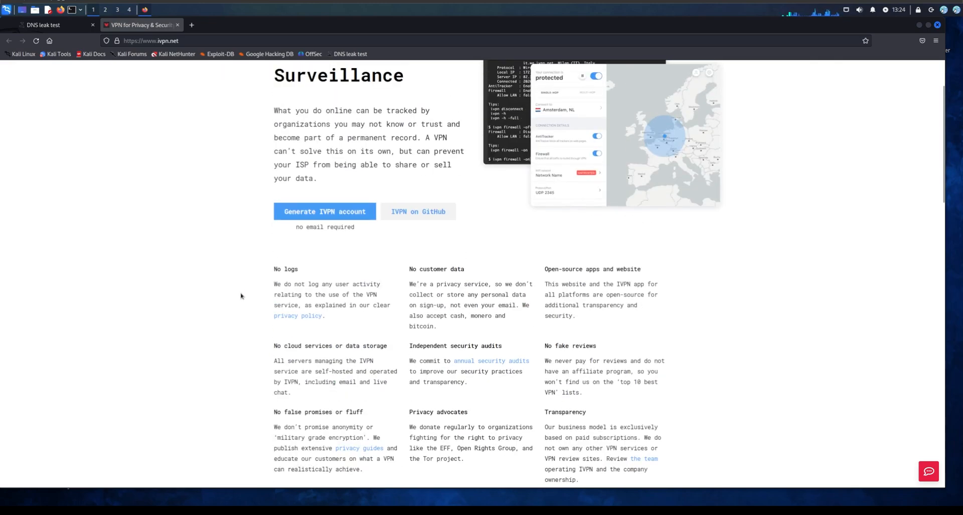
scroll(down, 3)
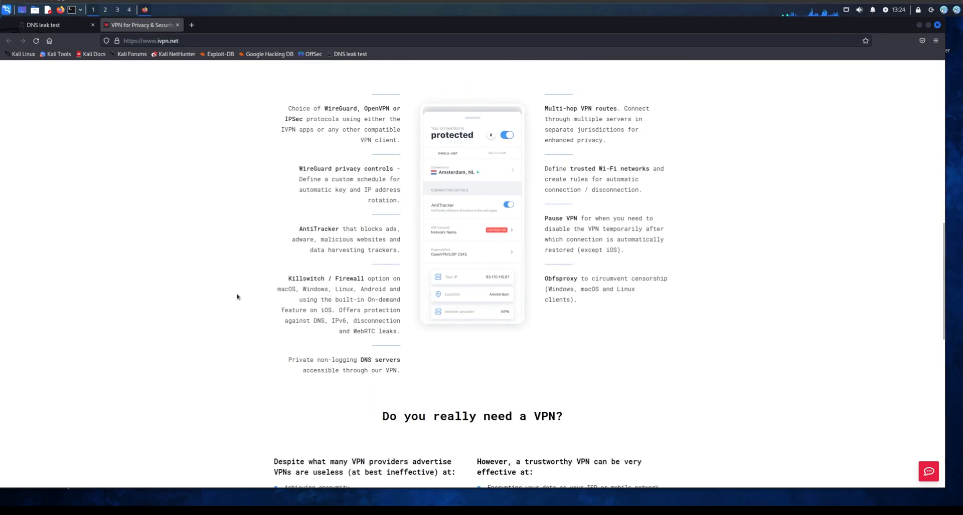
mouse_move(738, 324)
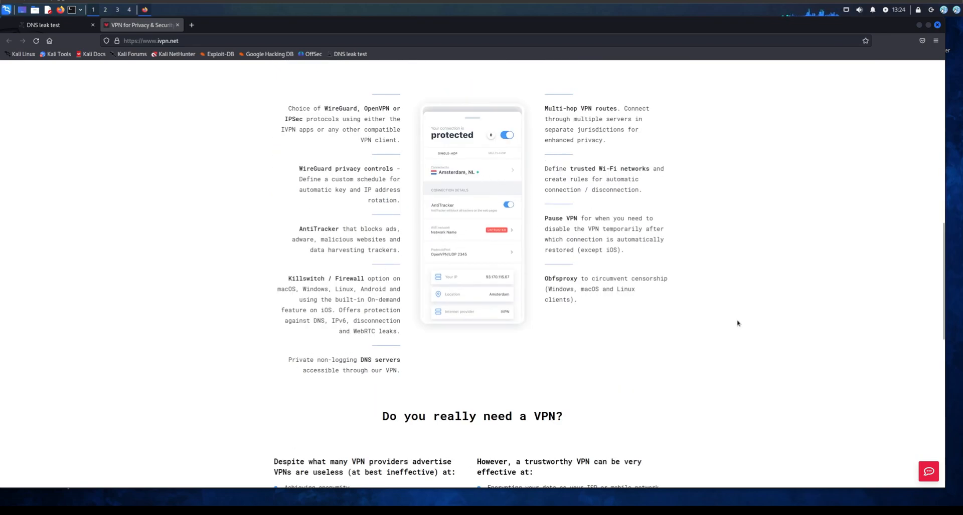
scroll(down, 3)
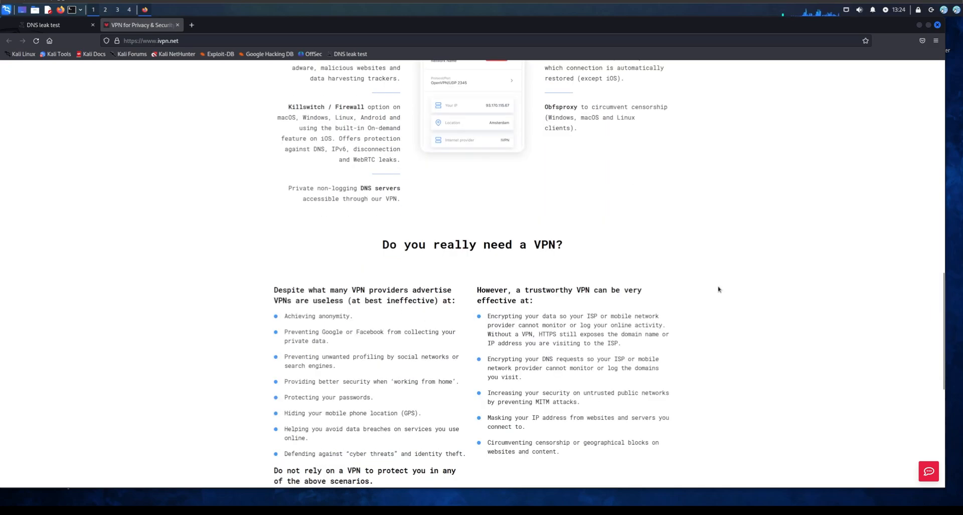
scroll(up, 3)
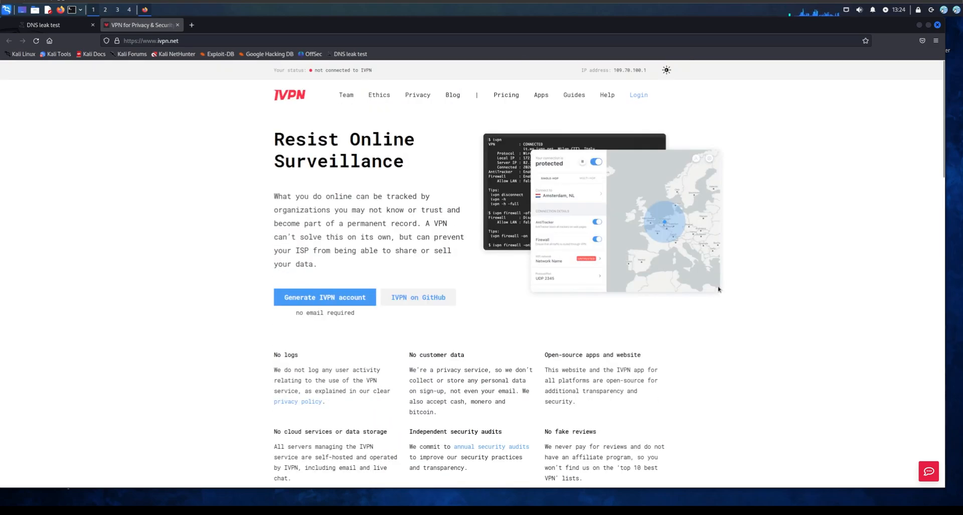
mouse_move(310, 127)
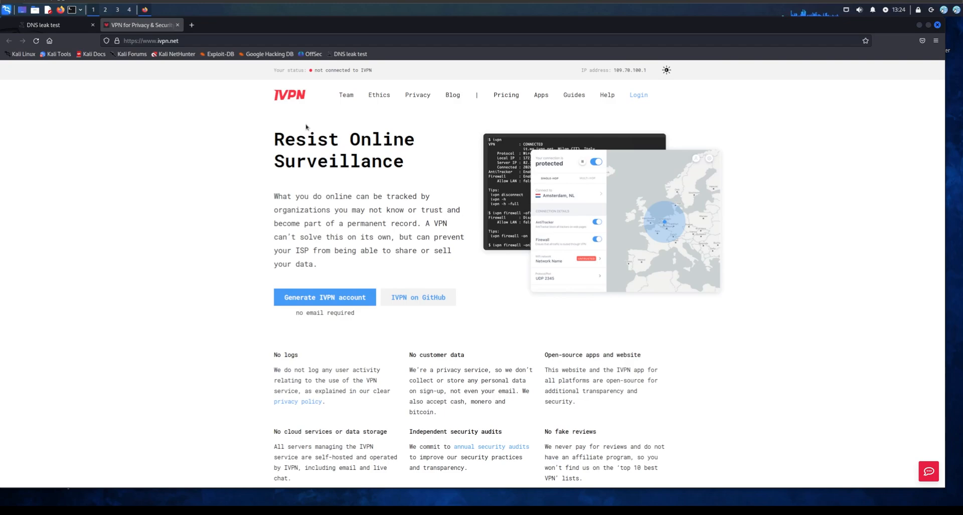
mouse_move(289, 106)
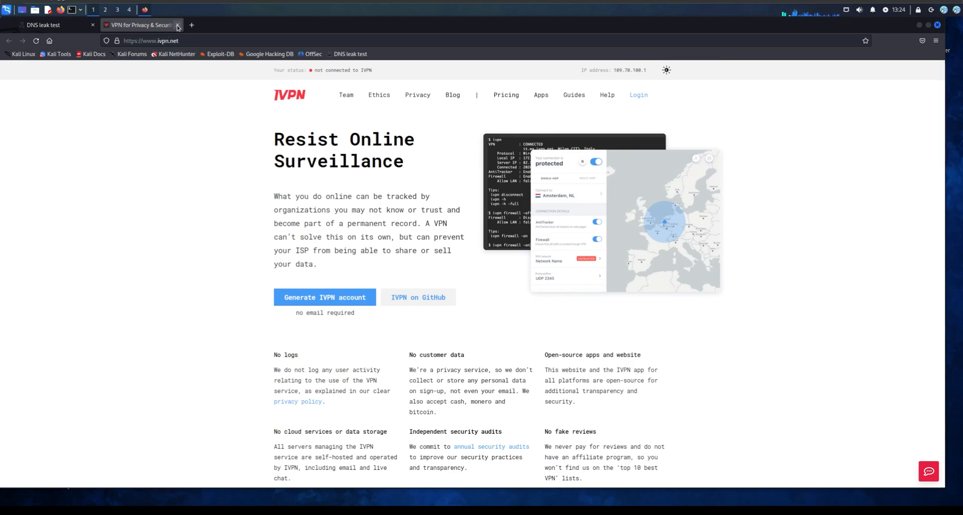
mouse_move(178, 25)
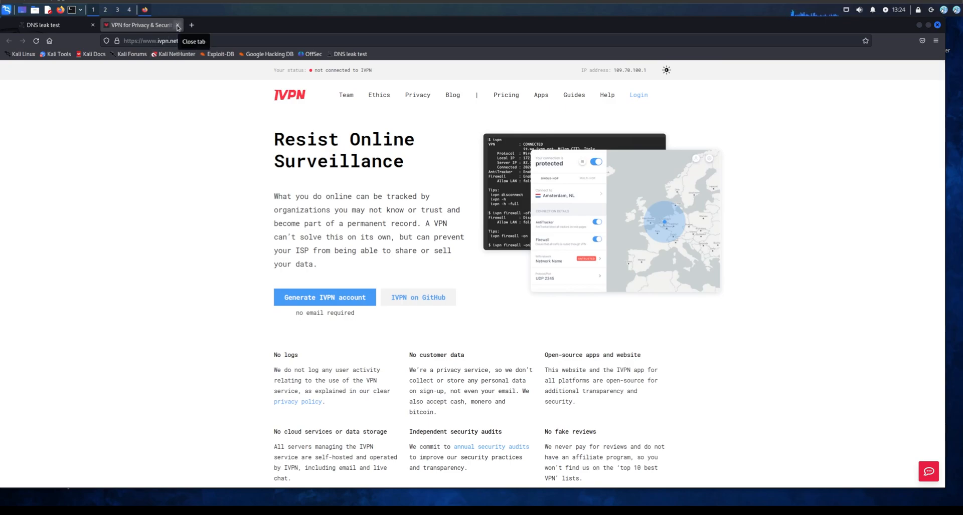
Close the IVPN tab, review the two Norway DNS servers, and close Firefox.
click(178, 26)
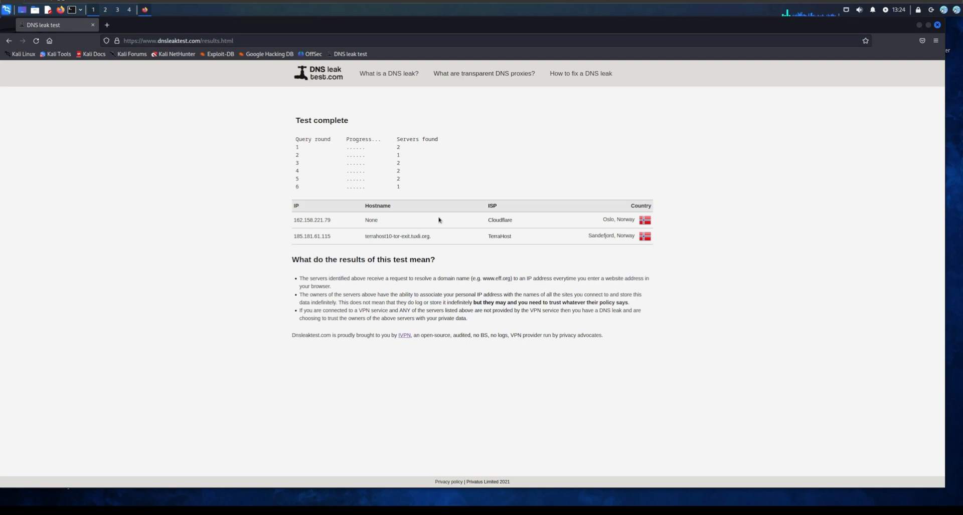
mouse_move(290, 224)
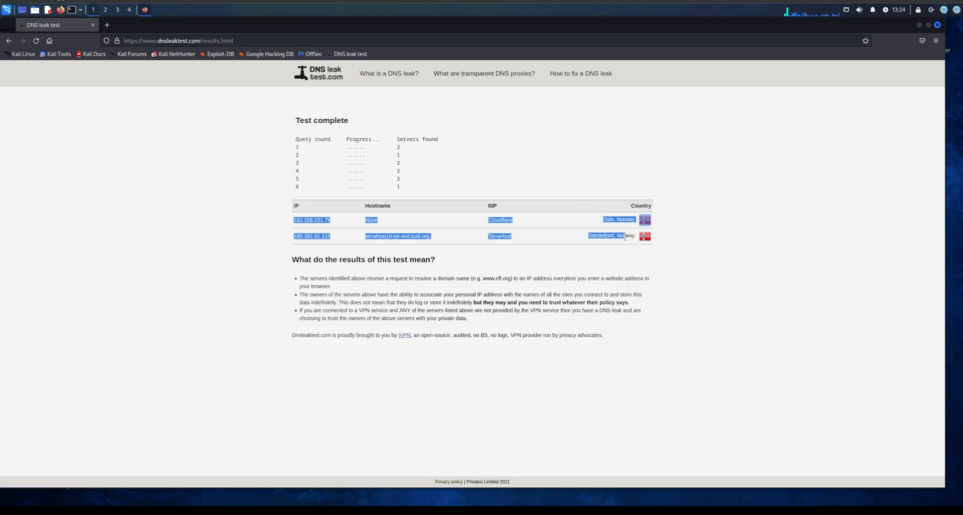
click(704, 246)
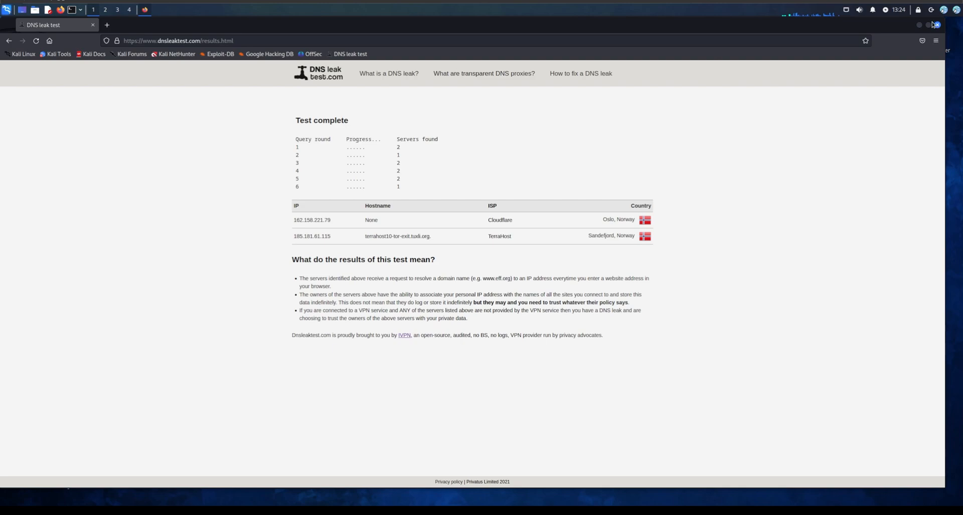
click(936, 25)
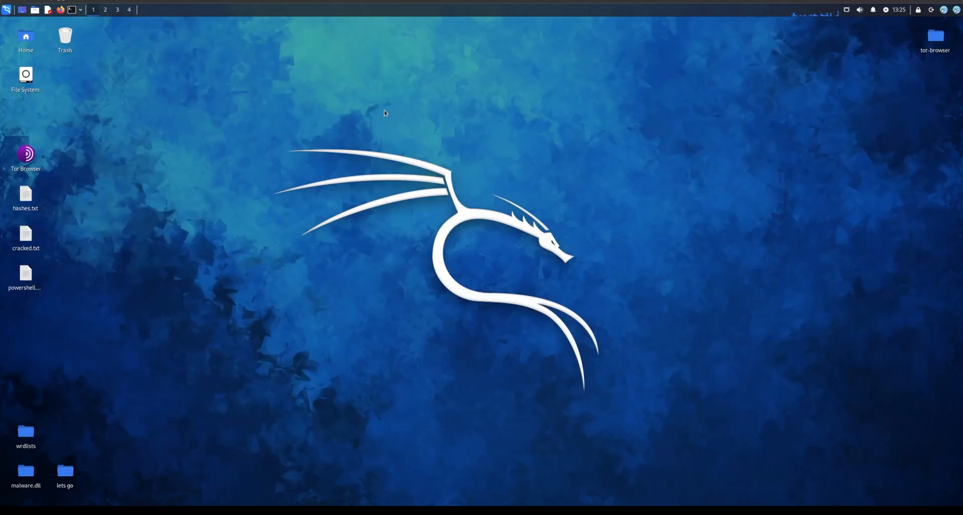